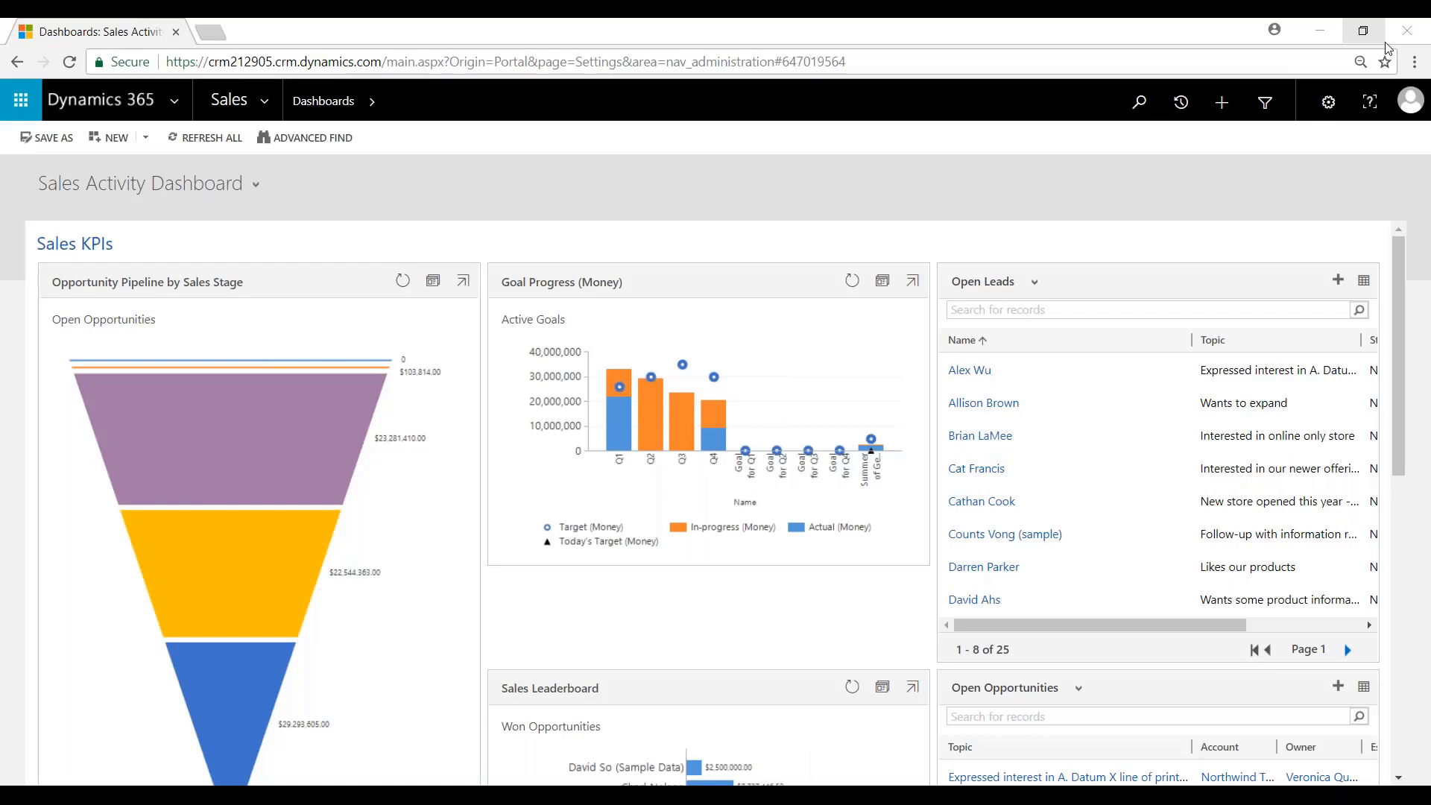
{"action": "mouse_move", "coordinate": [820, 24]}
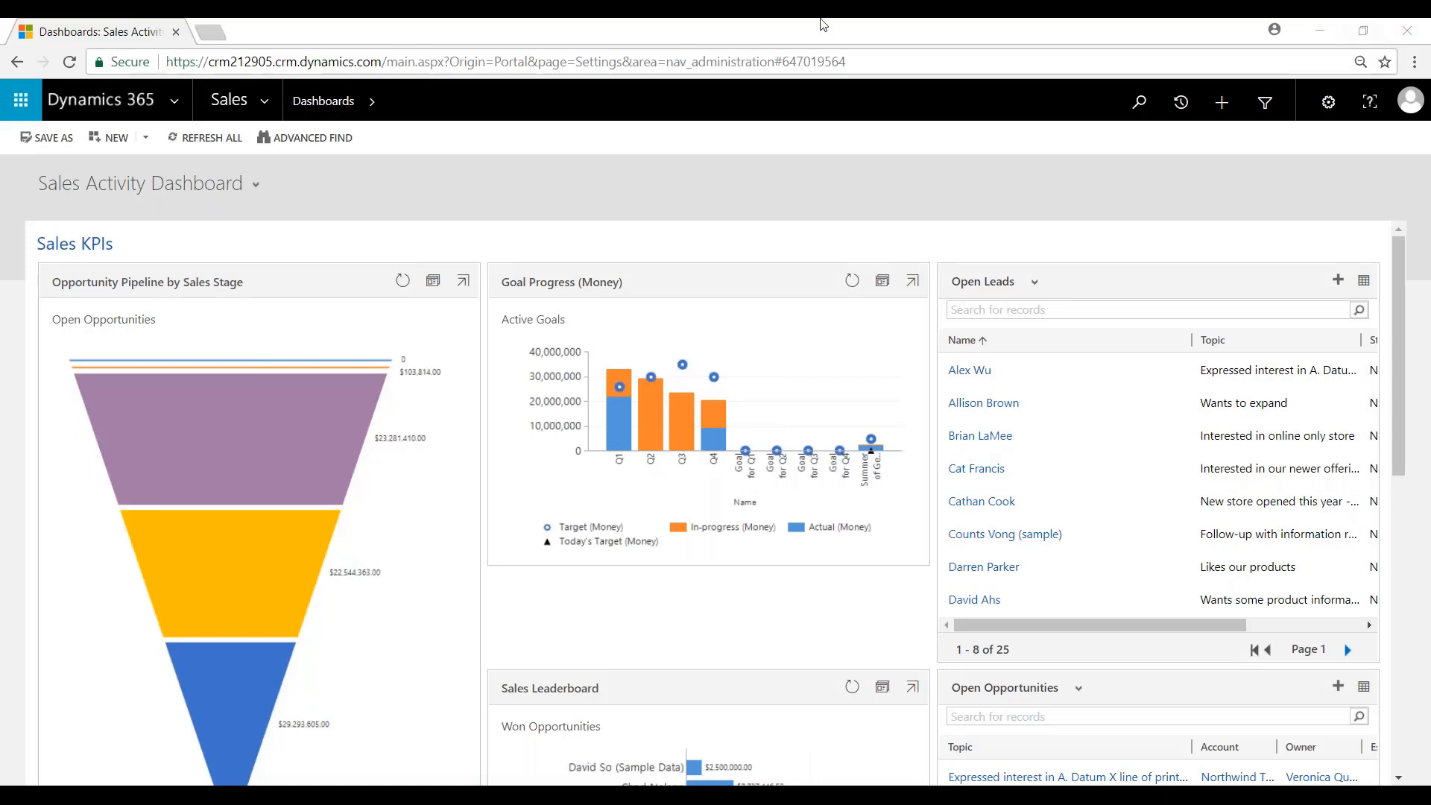
Expand the Sales area sitemap listing Quotes, Orders and Invoices.
{"action": "left_click", "coordinate": [228, 101]}
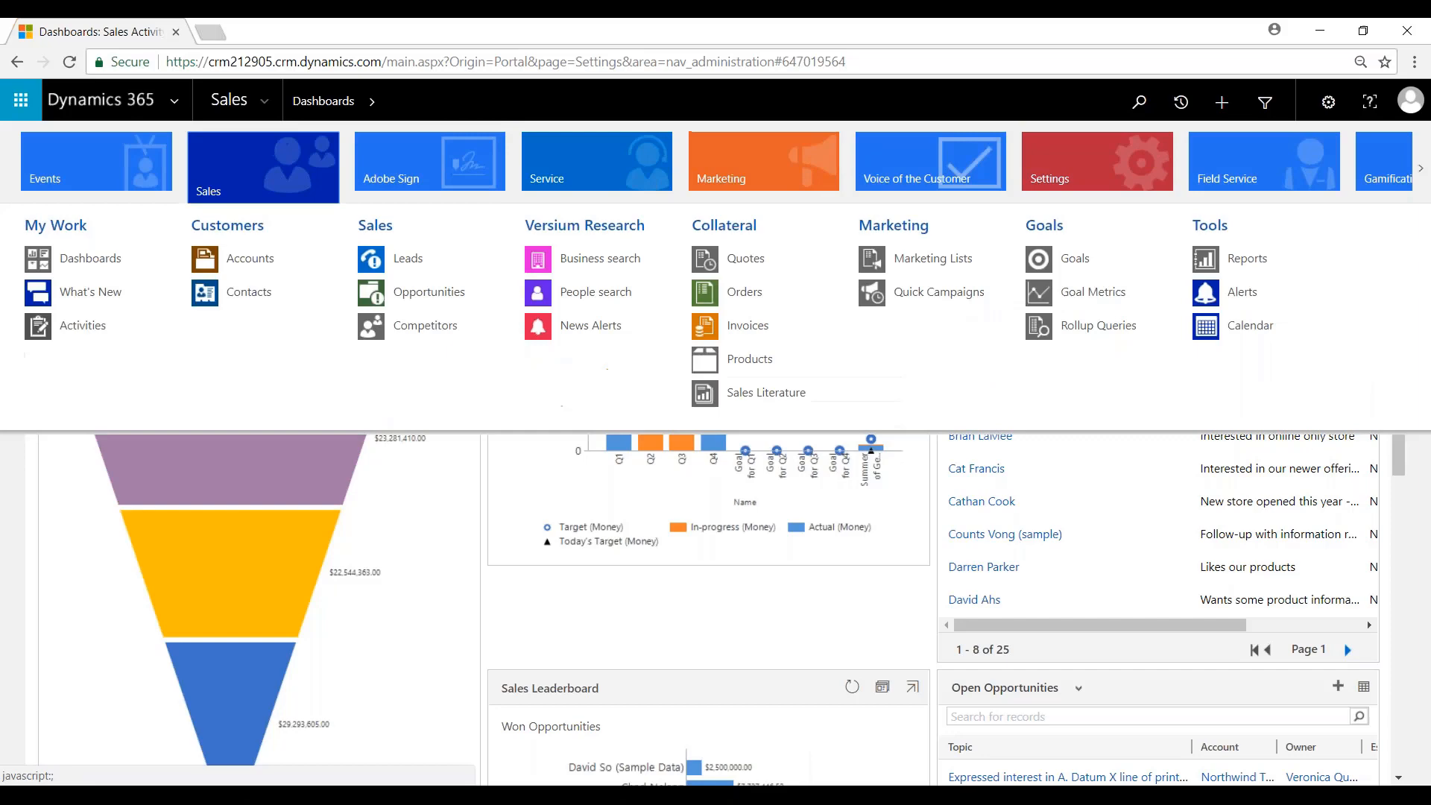
{"action": "mouse_move", "coordinate": [732, 257]}
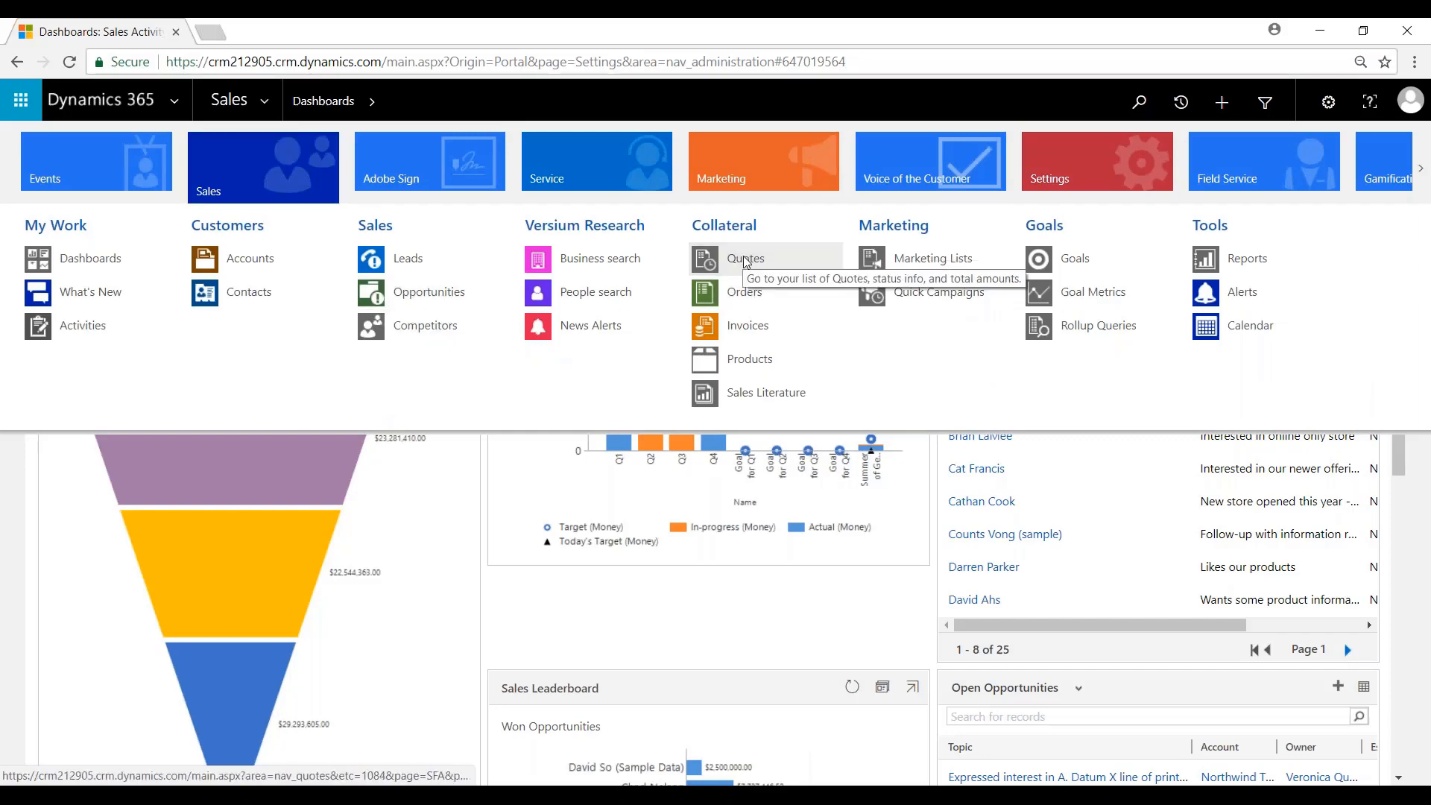
Start a new quote with Adventure Works as the potential customer.
{"action": "left_click", "coordinate": [746, 260]}
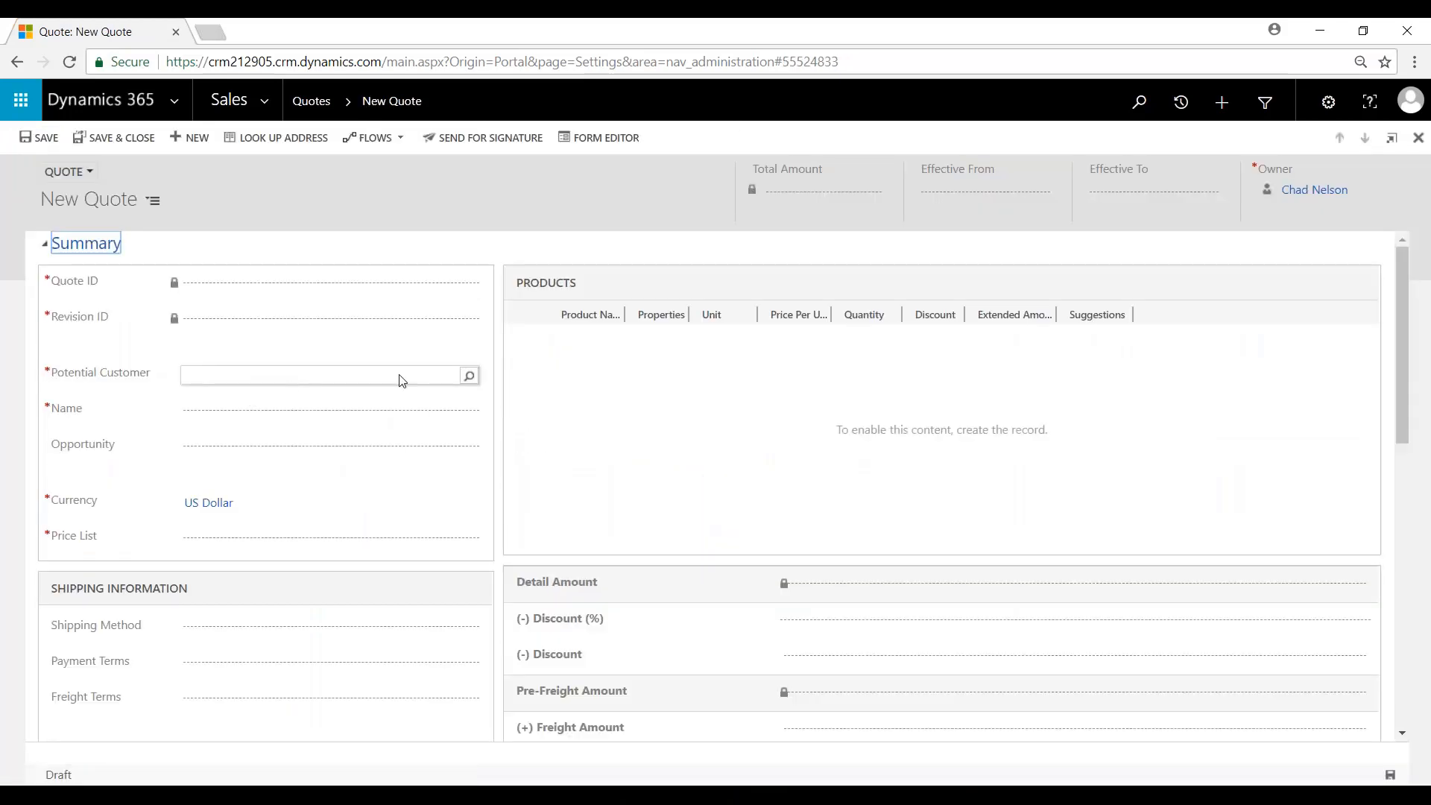
{"action": "left_click", "coordinate": [319, 376]}
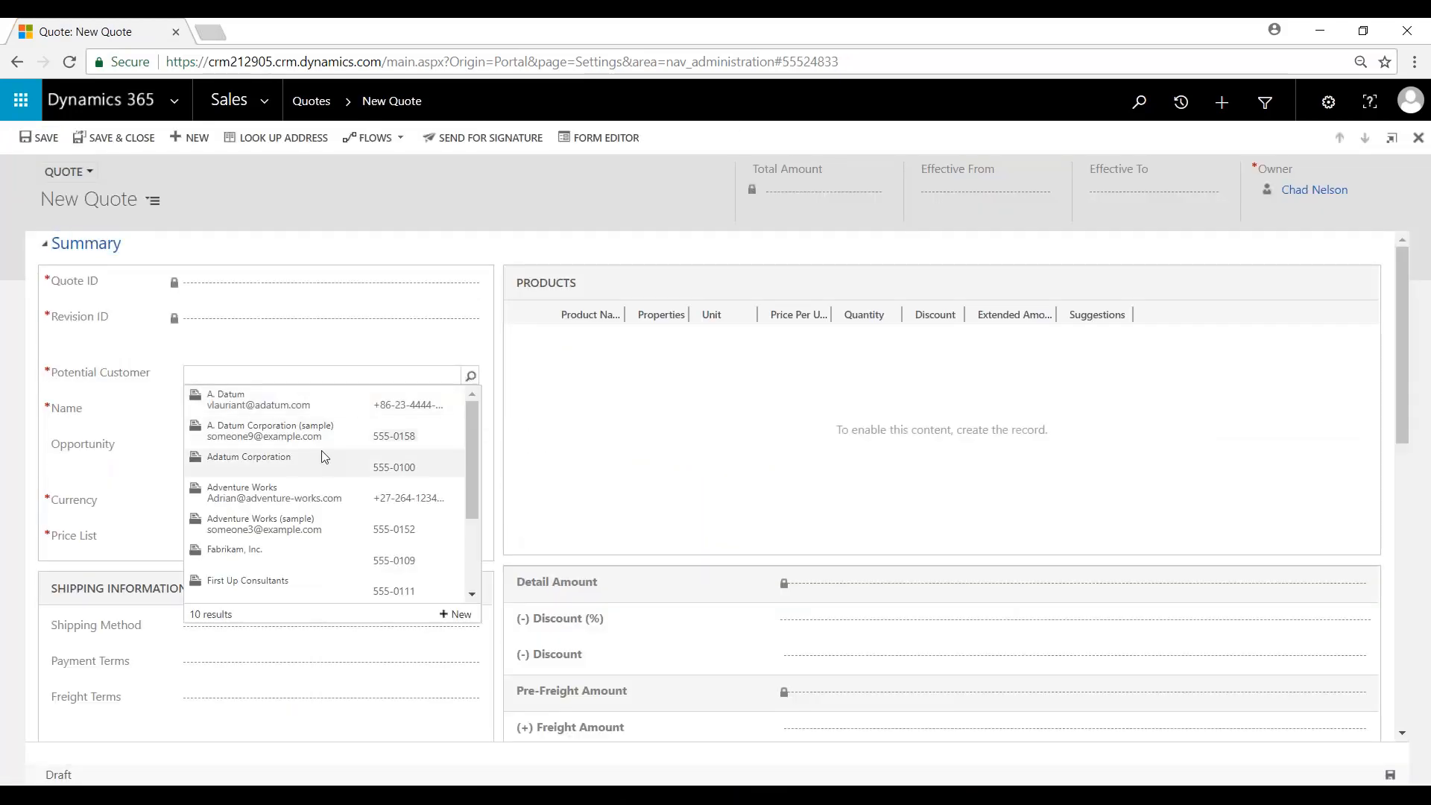
{"action": "mouse_move", "coordinate": [292, 507]}
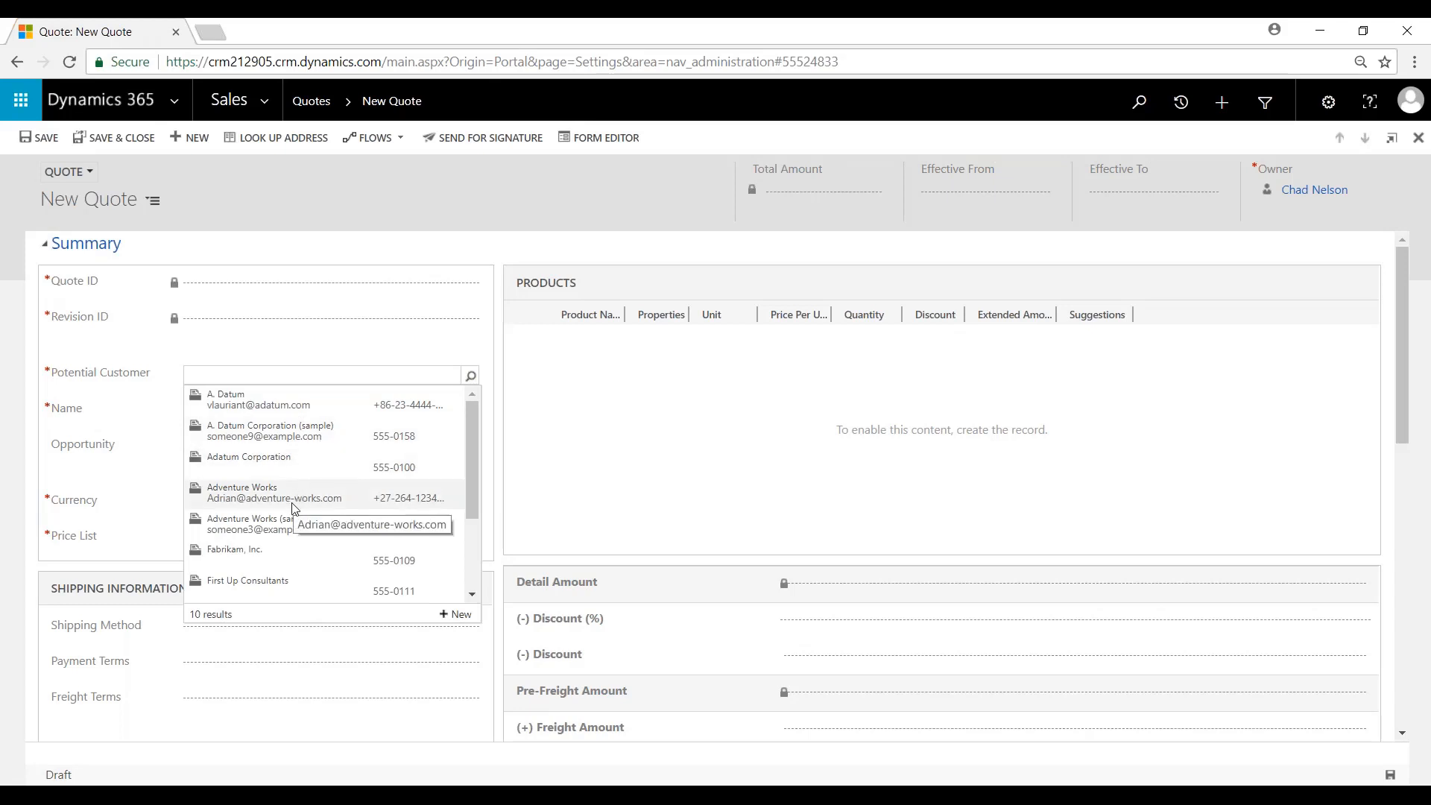
{"action": "left_click", "coordinate": [242, 492]}
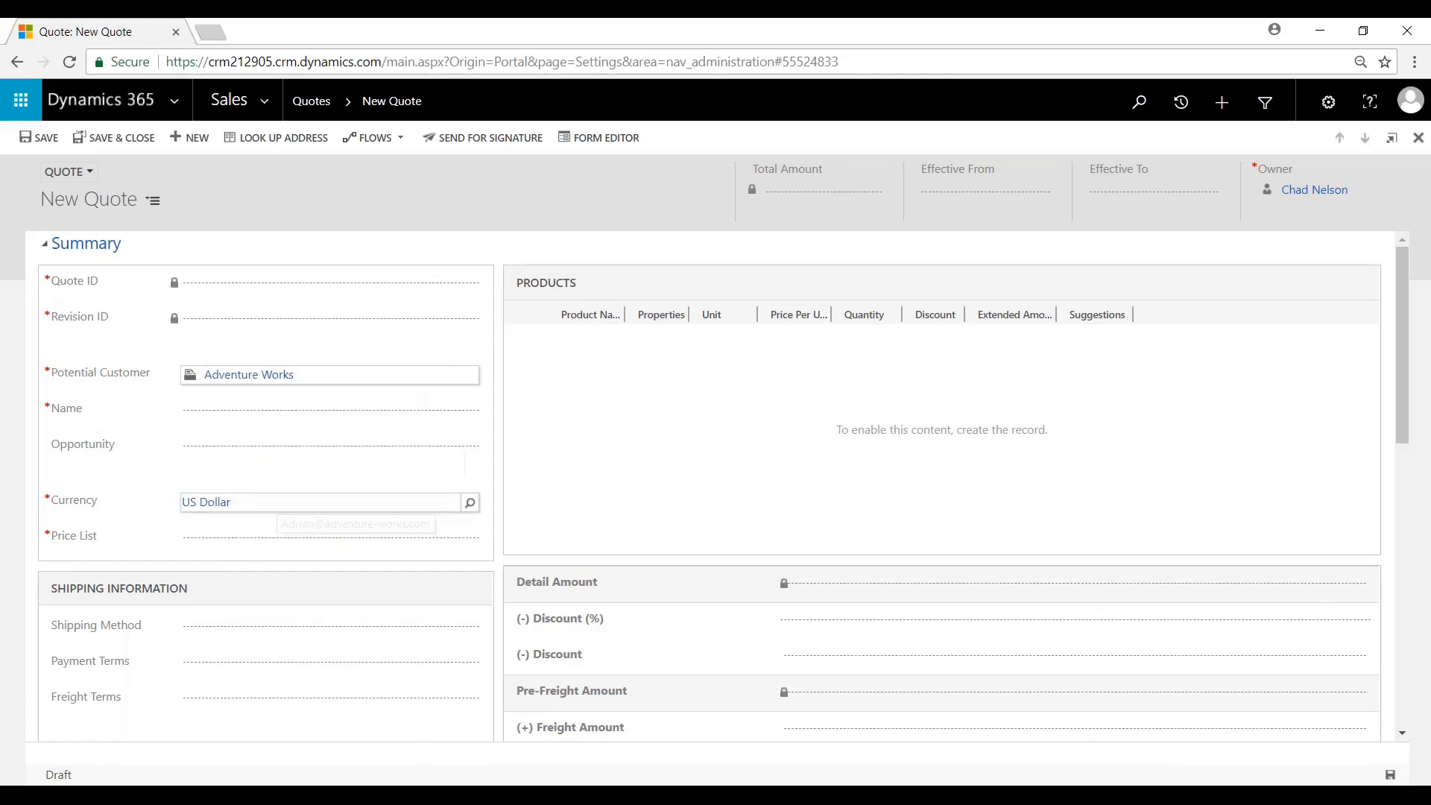
Name the quote 'Office 365', set its price list to Office 365 USA and save.
{"action": "left_click", "coordinate": [328, 410]}
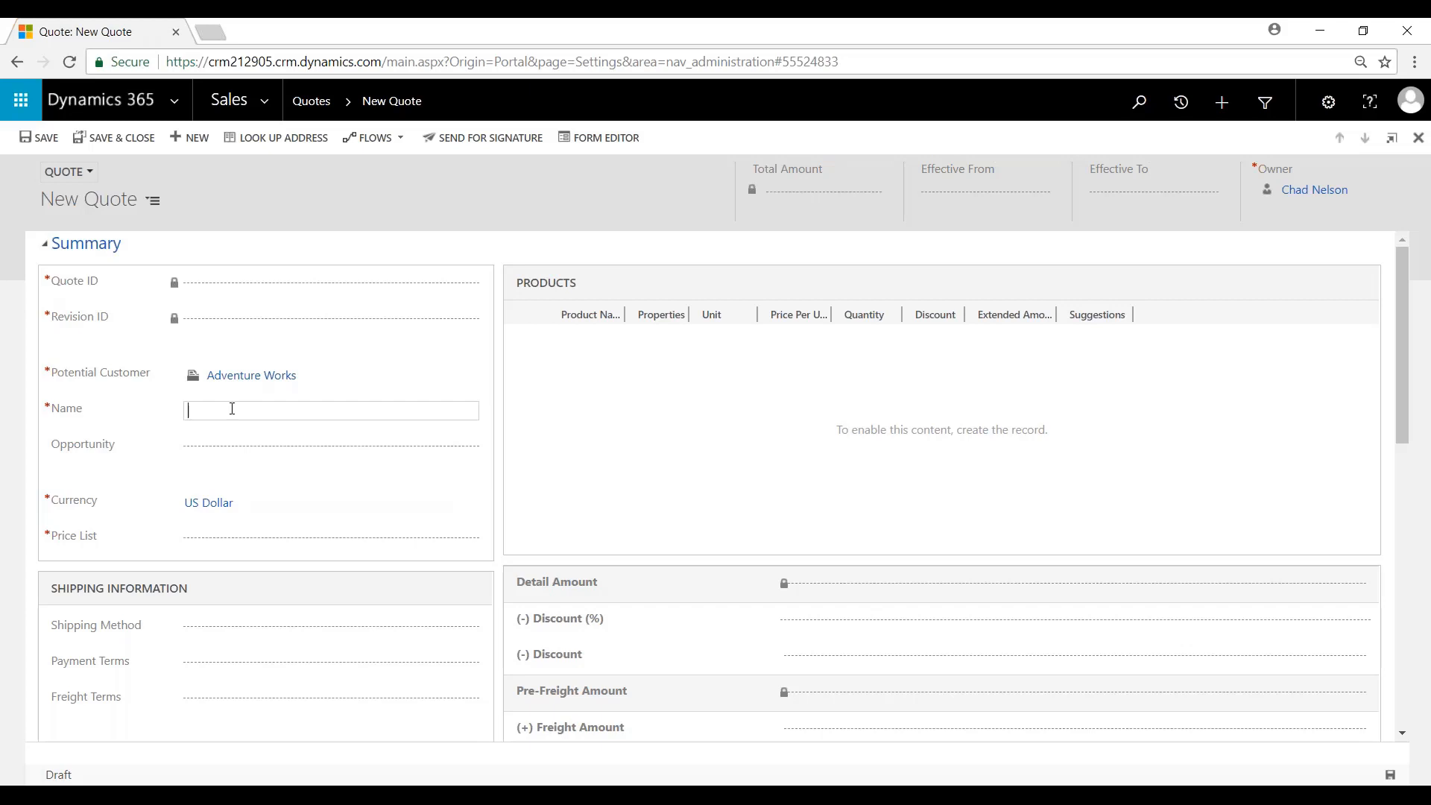
{"action": "type", "text": "Office 365"}
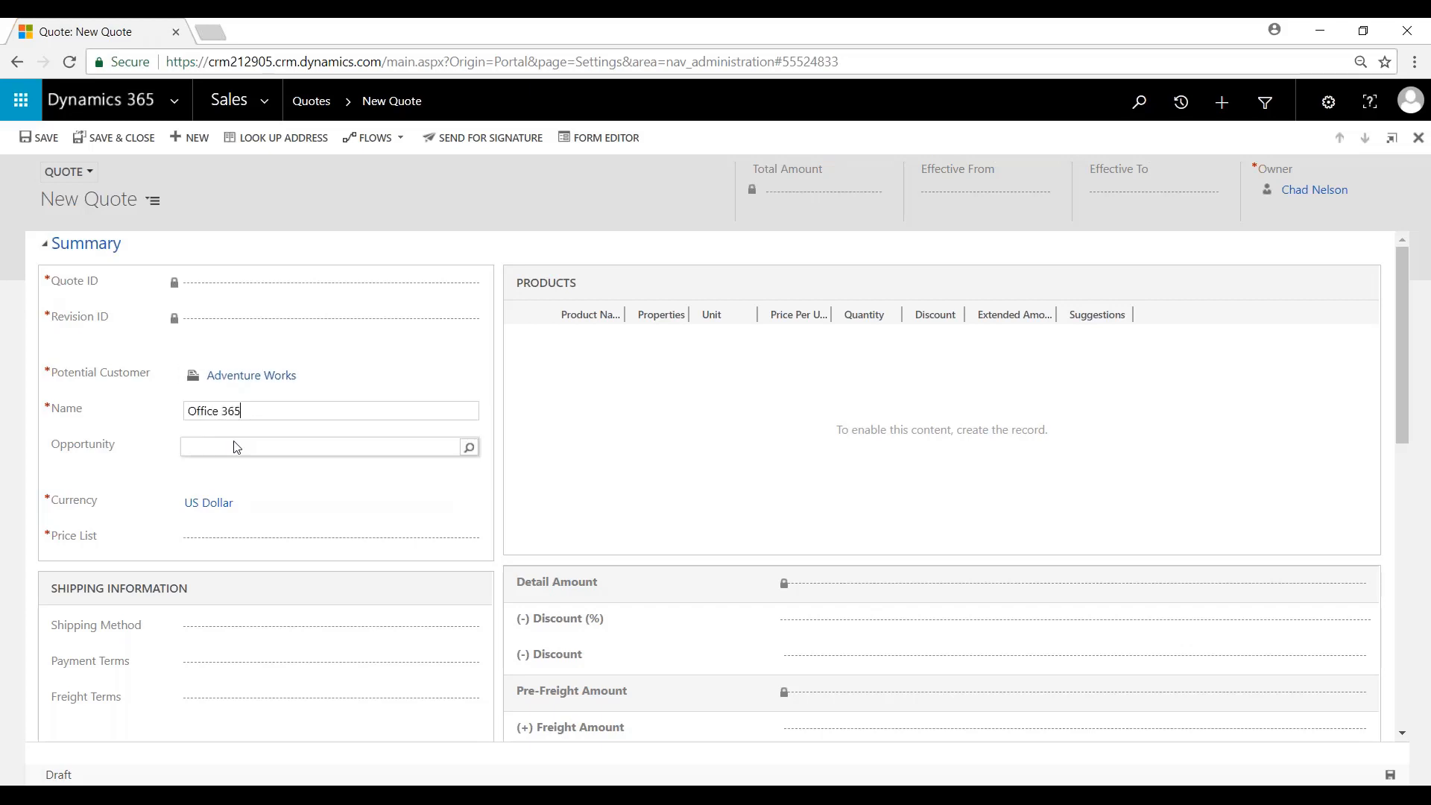
{"action": "left_click", "coordinate": [238, 480]}
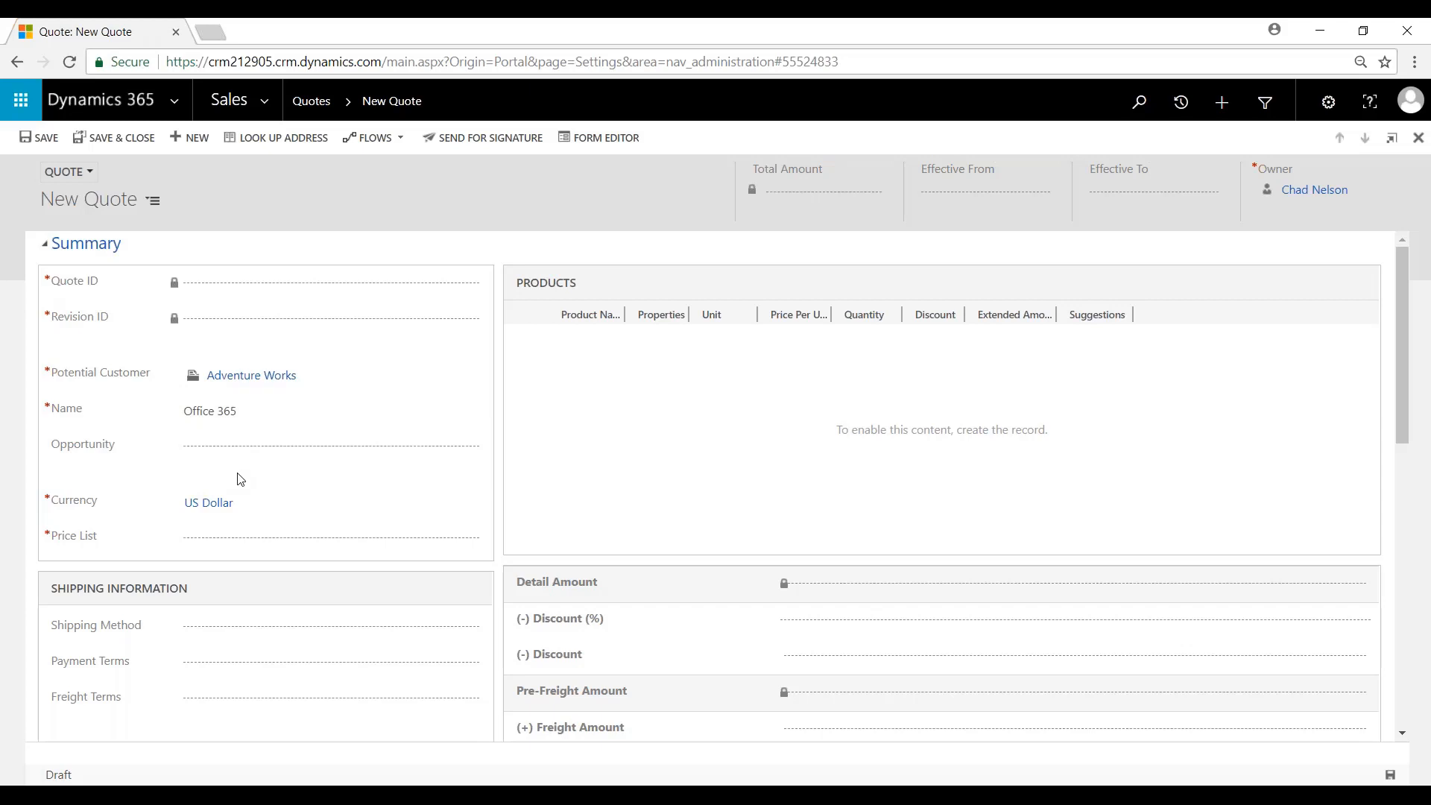
{"action": "left_click", "coordinate": [327, 537]}
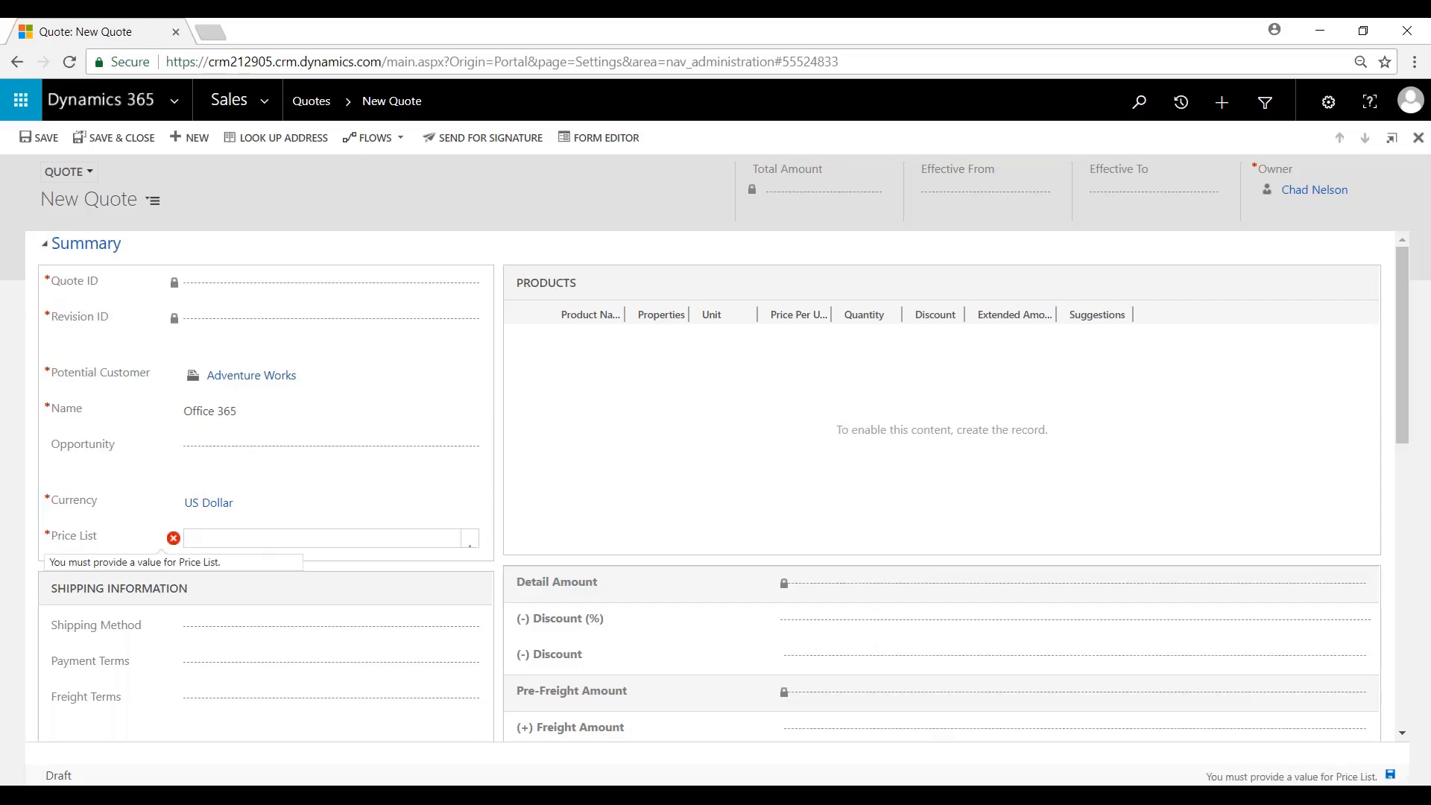
{"action": "type", "text": "Office 365 USA"}
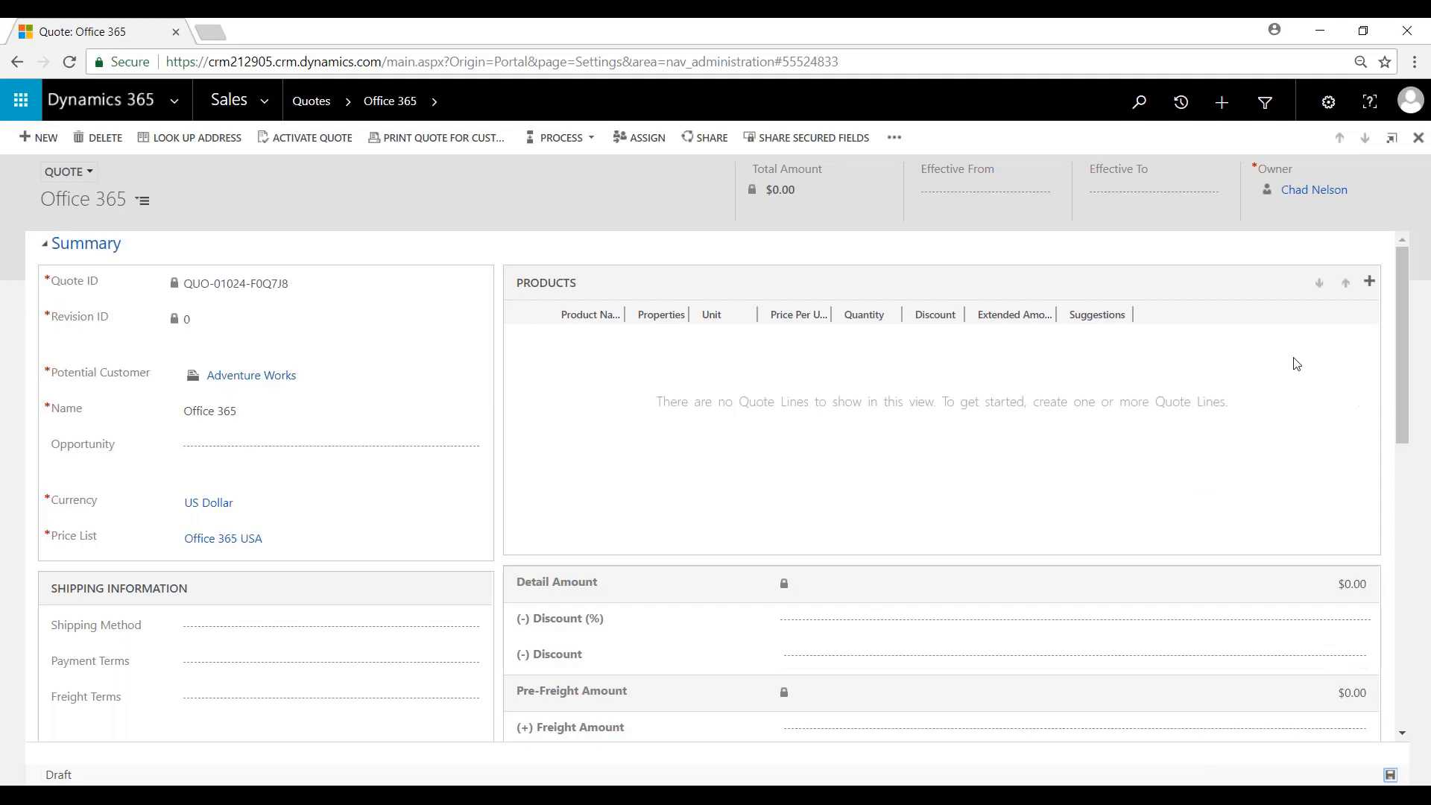
Add an existing product line and look up Office 365 and CRM Online: Small Business.
{"action": "left_click", "coordinate": [1368, 282]}
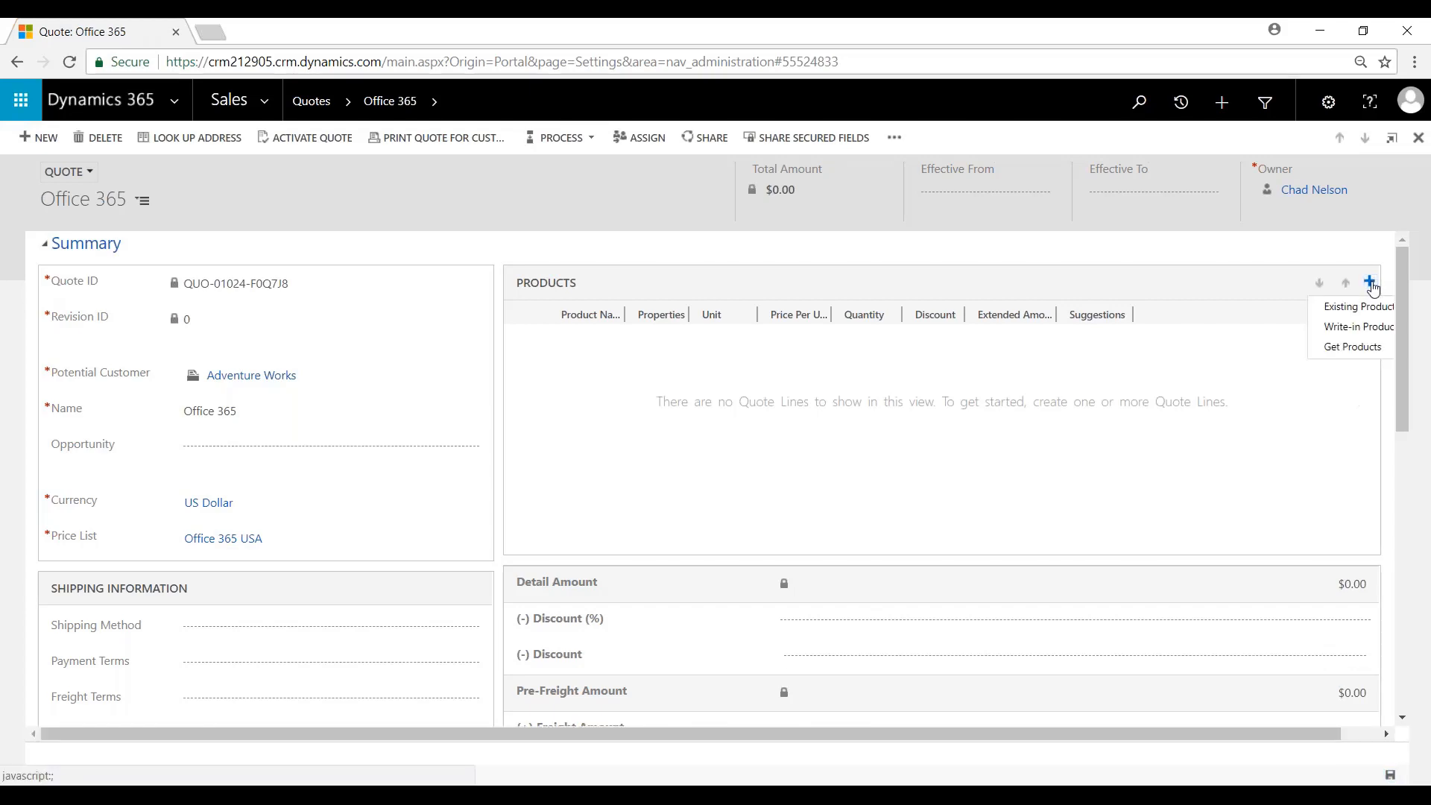
{"action": "left_click", "coordinate": [1355, 307]}
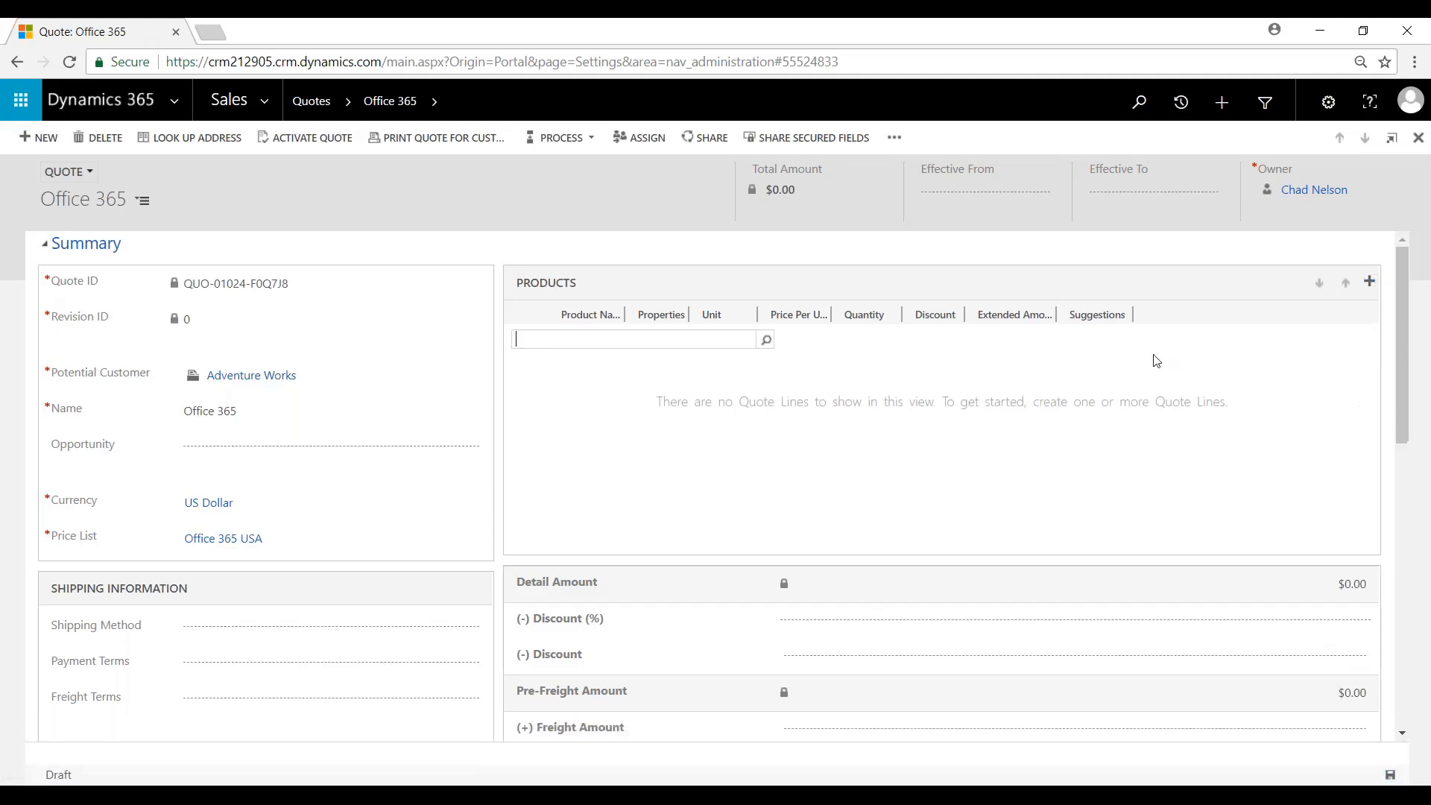
{"action": "left_click", "coordinate": [635, 340]}
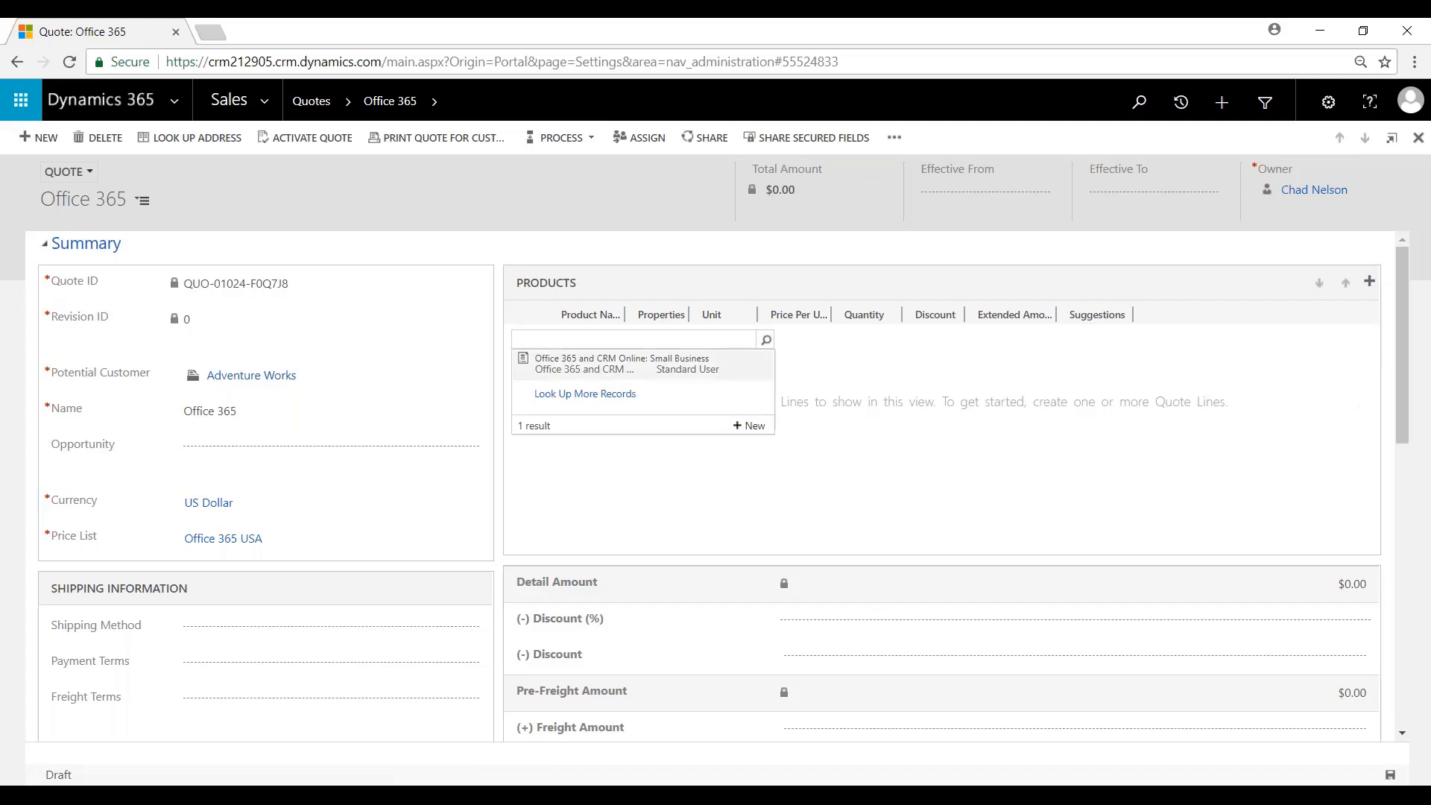
{"action": "mouse_move", "coordinate": [612, 369]}
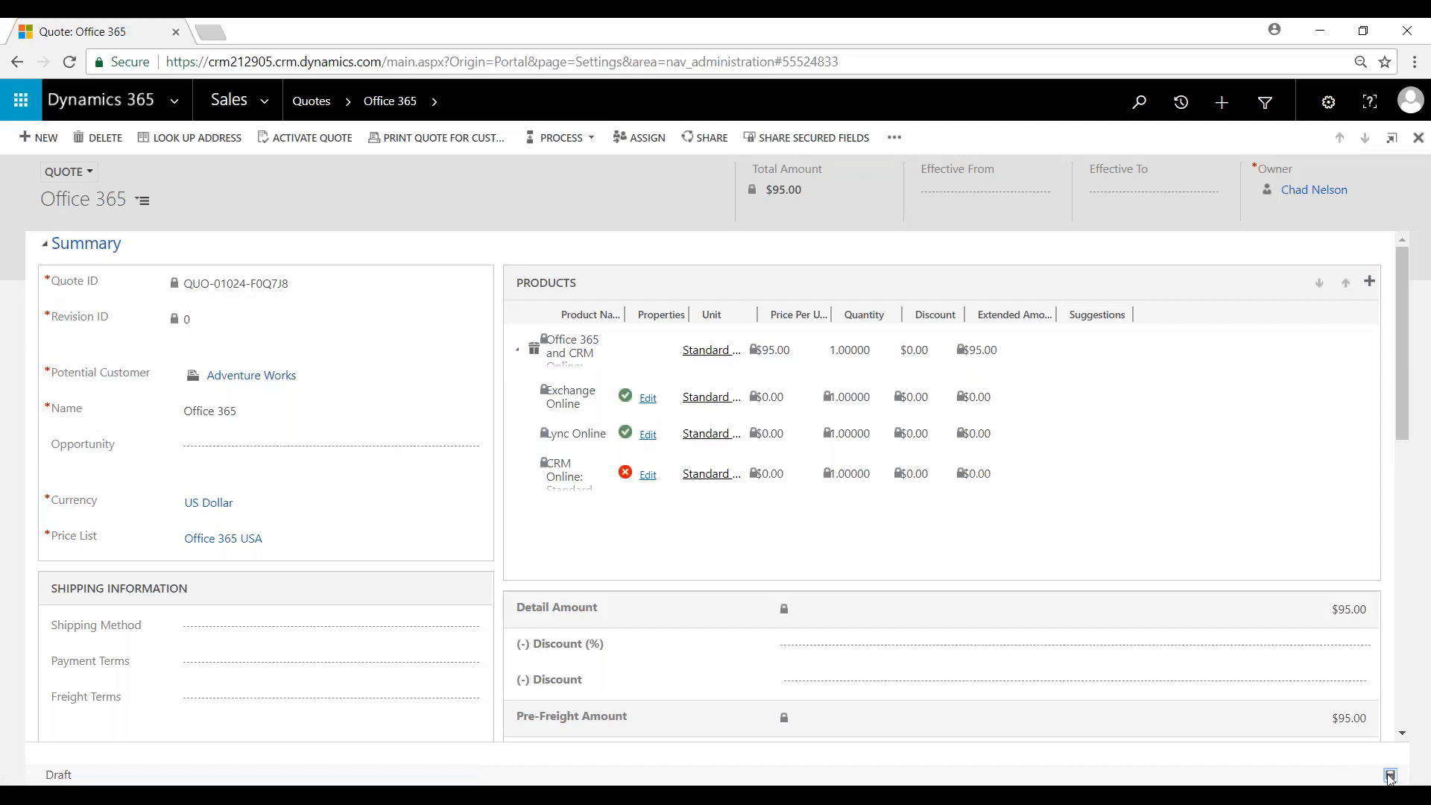
{"action": "mouse_move", "coordinate": [435, 407]}
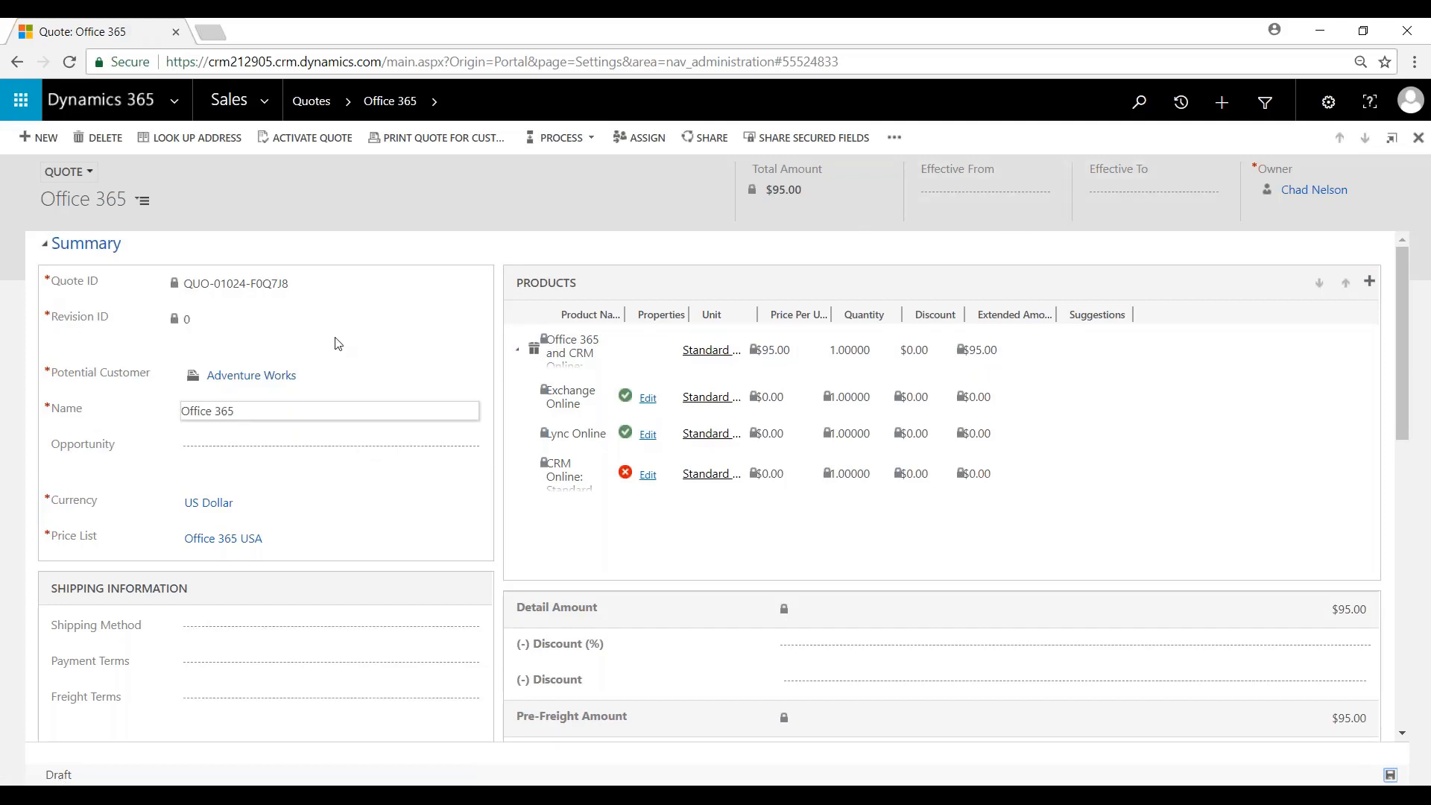
Activate the Office 365 quote so it becomes read-only at $95.00 total.
{"action": "left_click", "coordinate": [313, 137]}
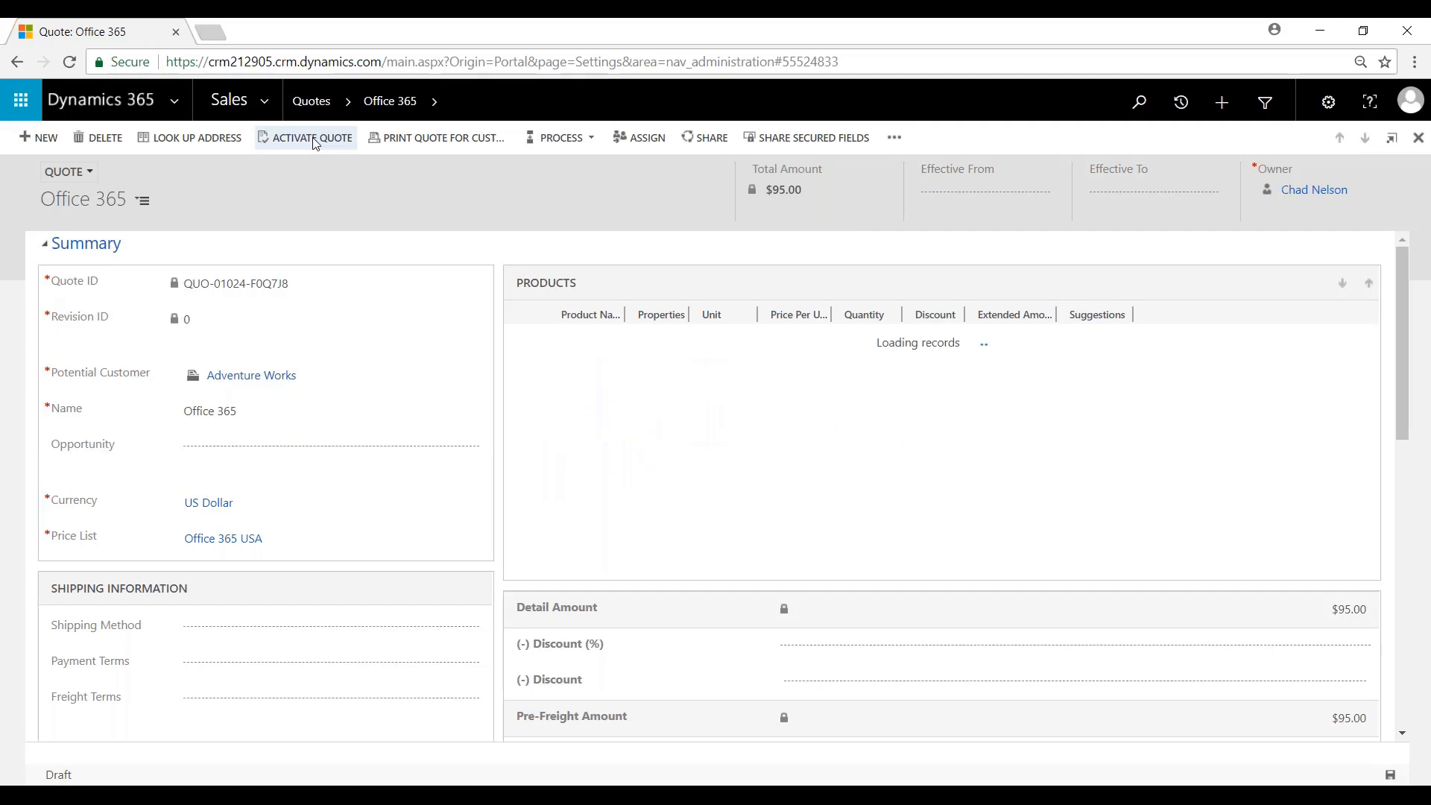
{"action": "left_click", "coordinate": [313, 137]}
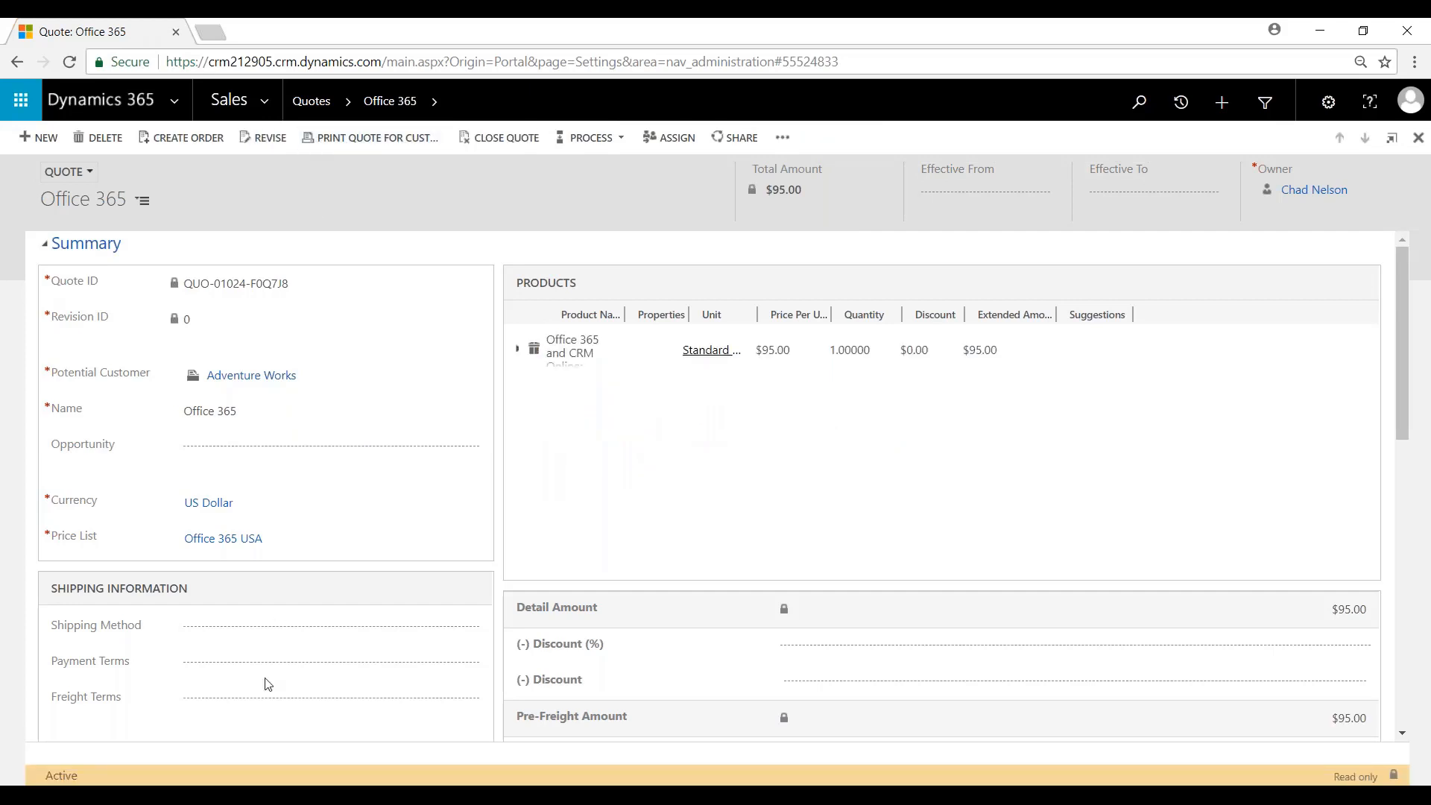
{"action": "mouse_move", "coordinate": [47, 777]}
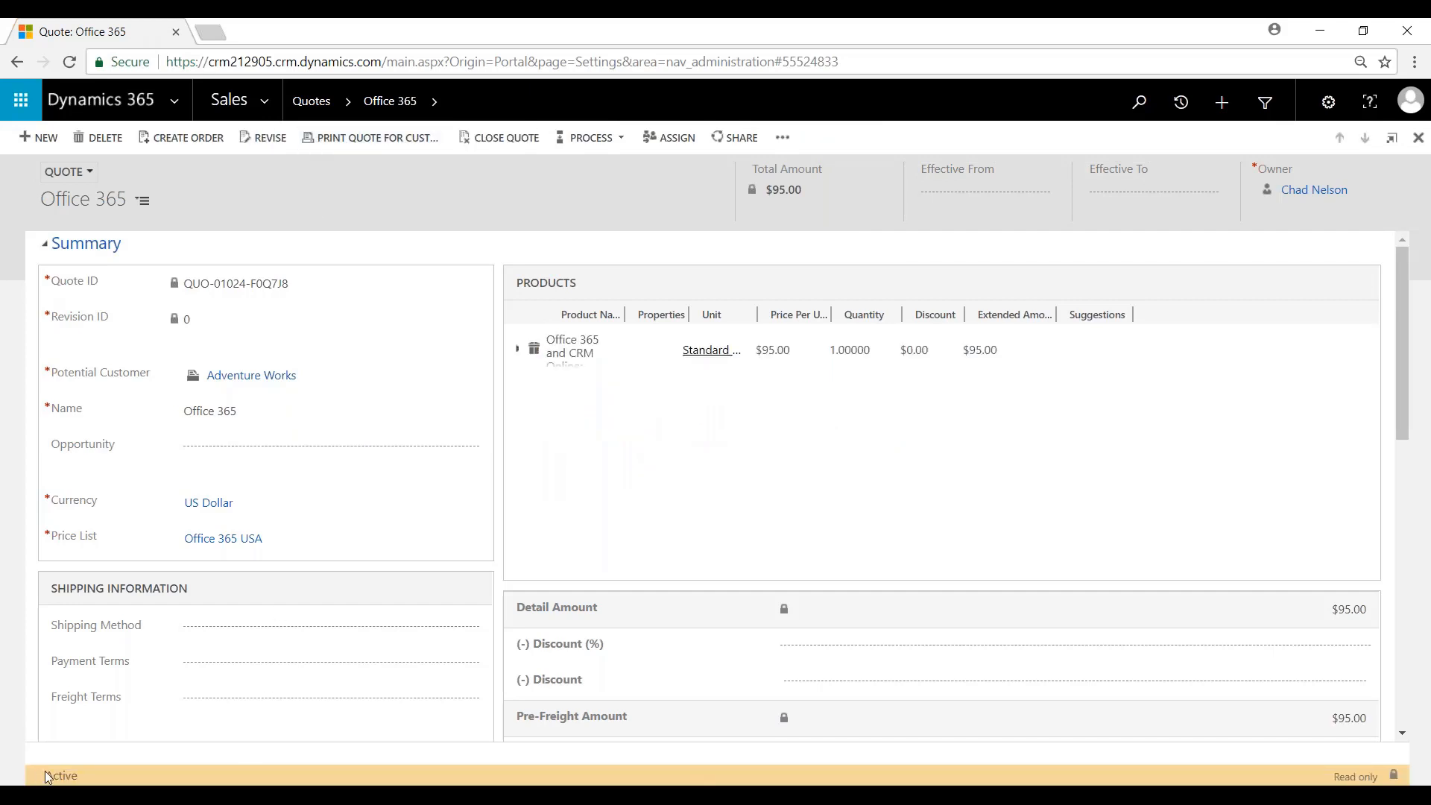
{"action": "mouse_move", "coordinate": [191, 316]}
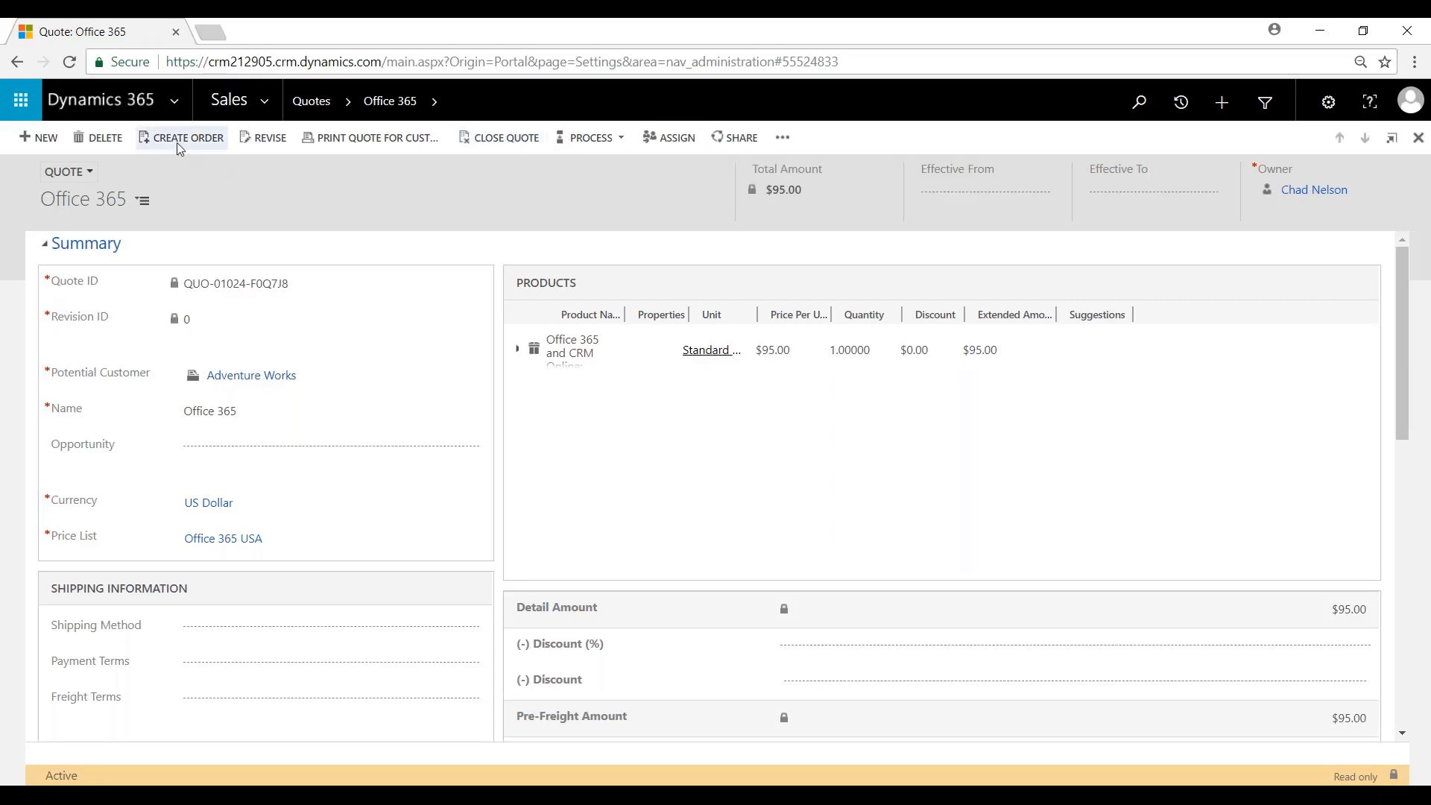
{"action": "mouse_move", "coordinate": [180, 147]}
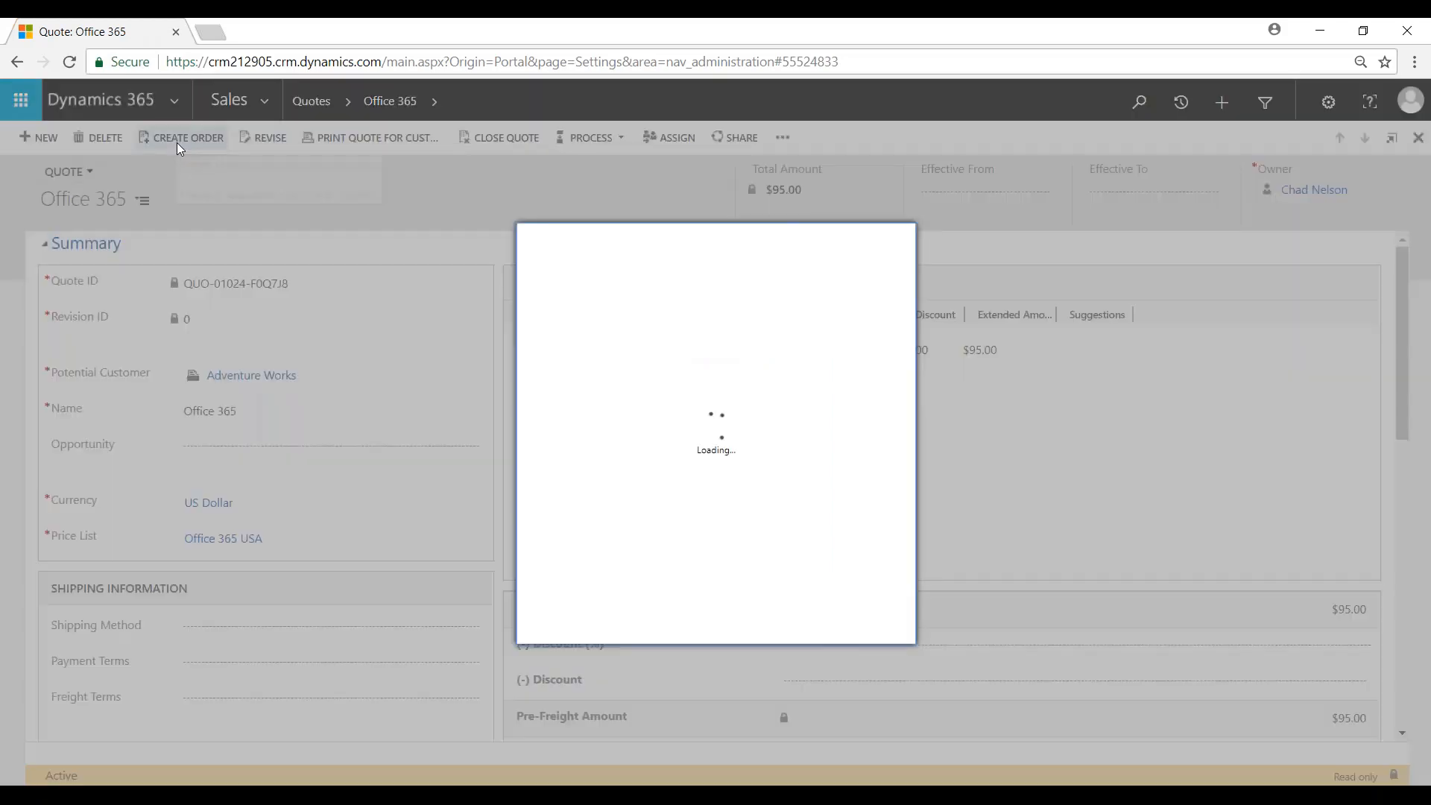
Create the order as Won on 6/6/2018 with Close Opportunity set to No.
{"action": "left_click", "coordinate": [190, 137]}
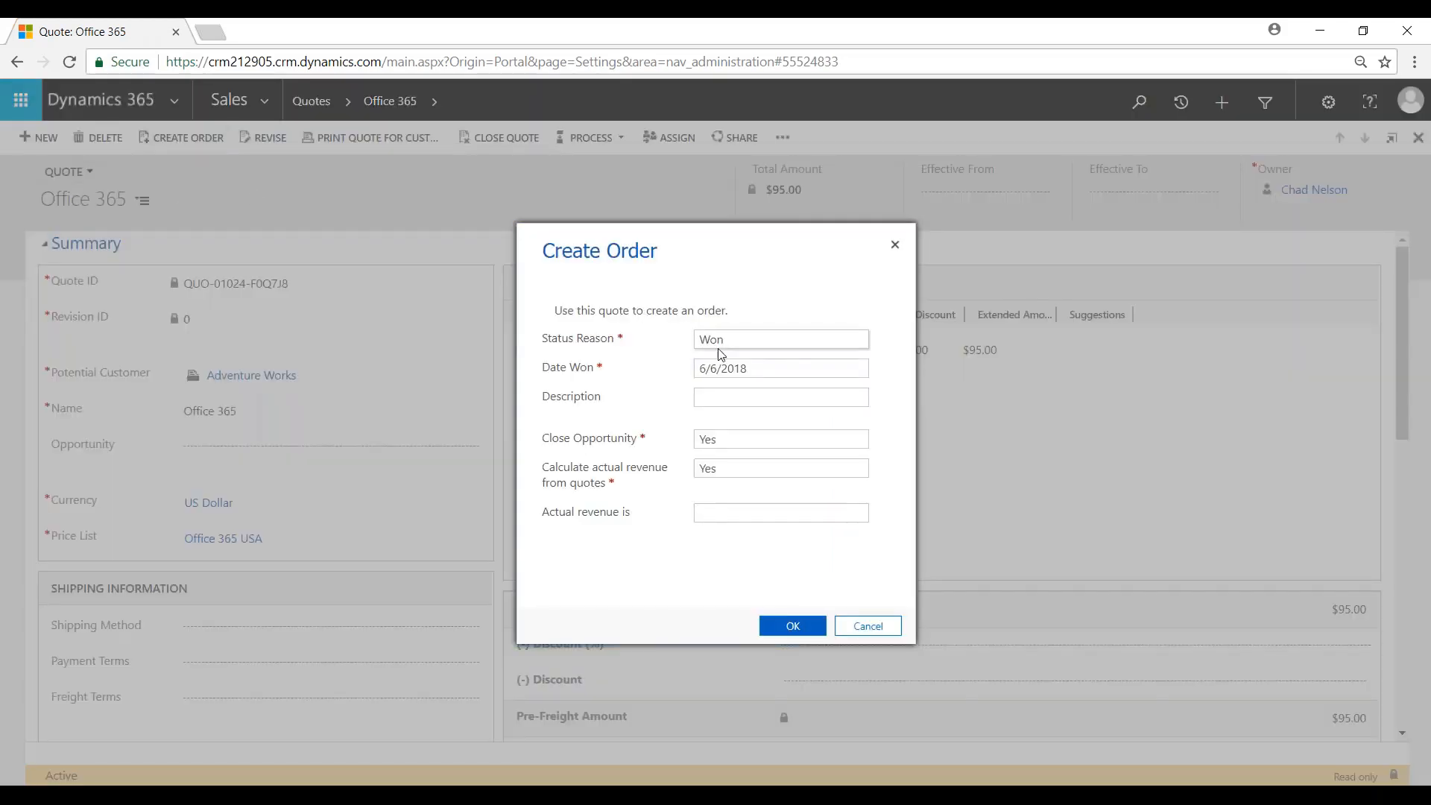
{"action": "mouse_move", "coordinate": [739, 443]}
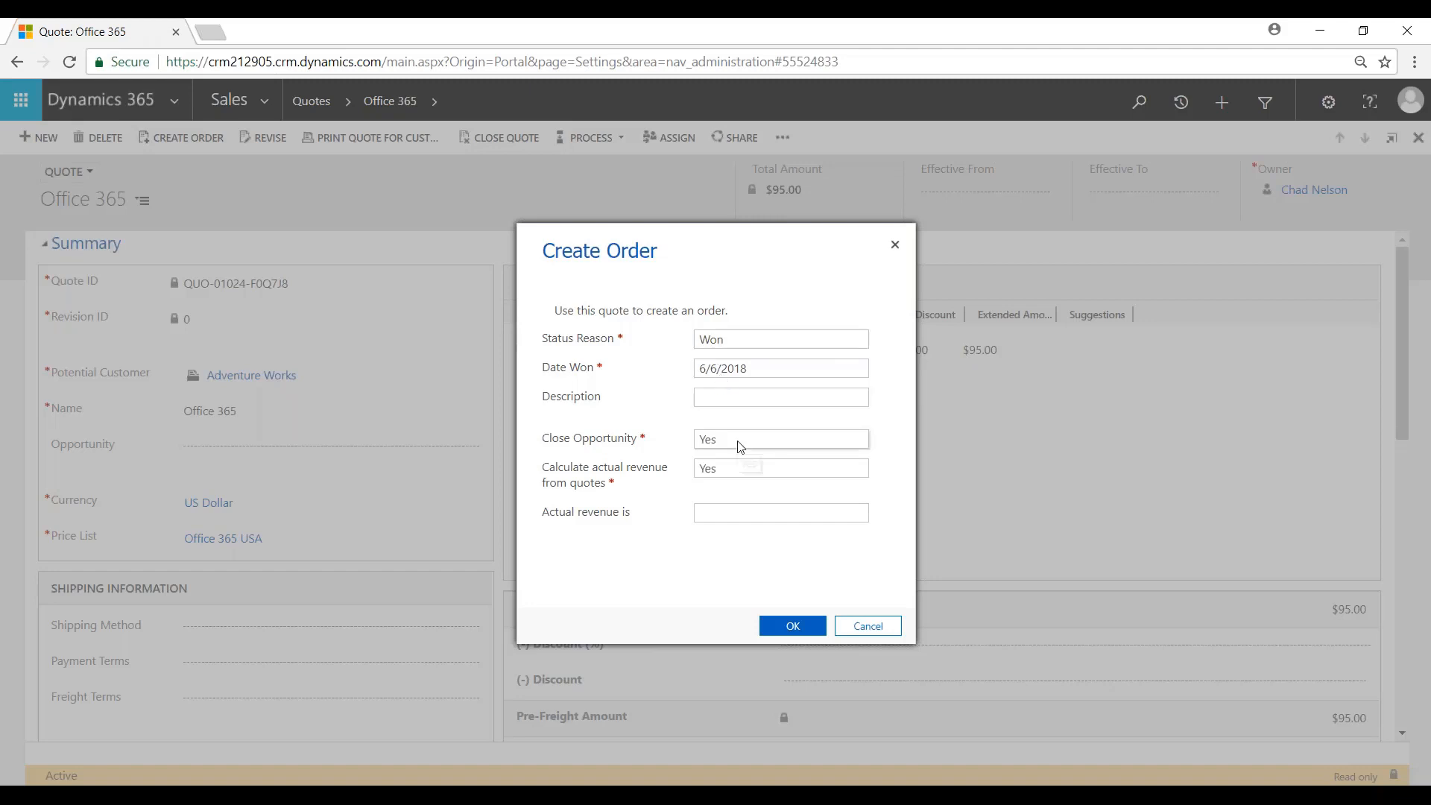
{"action": "left_click", "coordinate": [781, 438]}
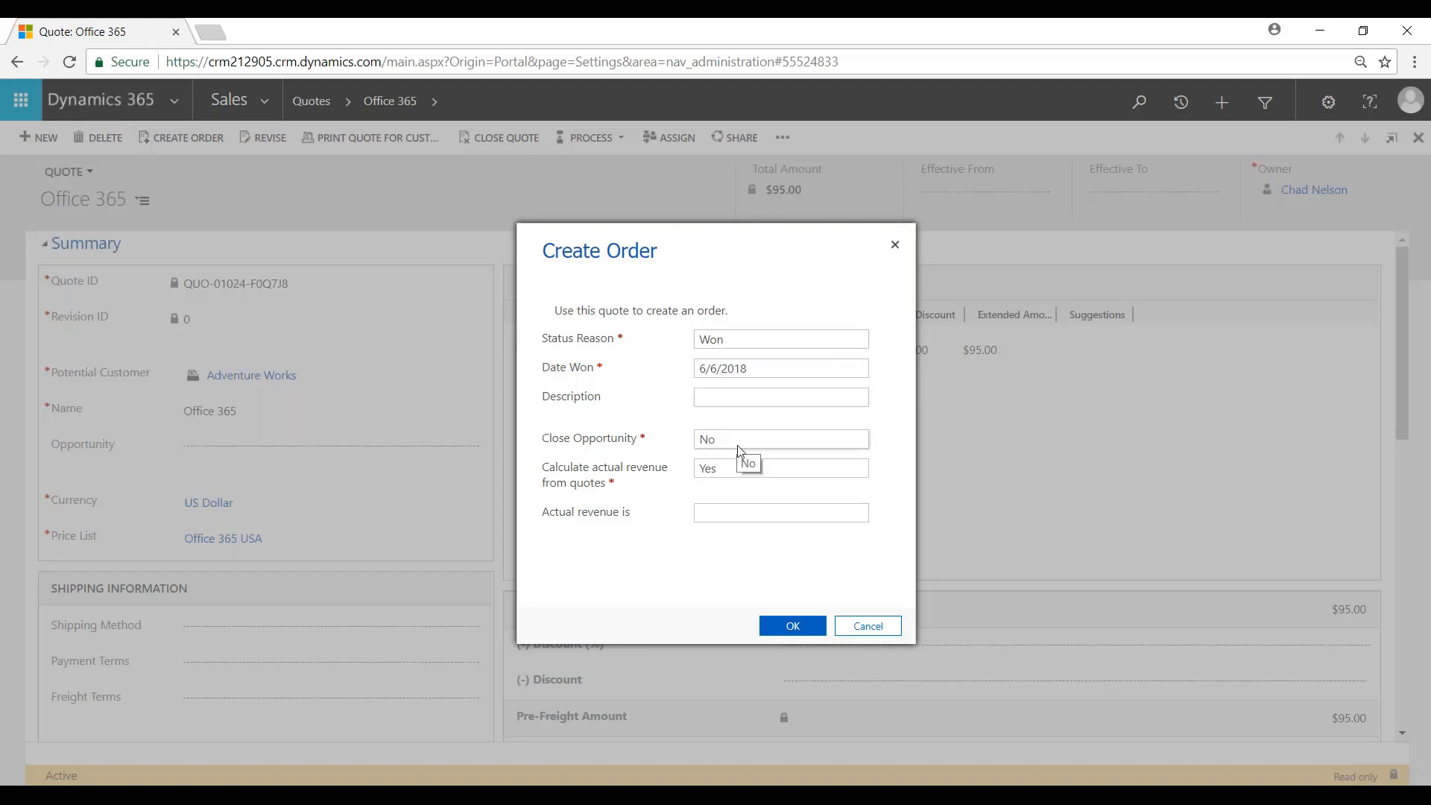
{"action": "mouse_move", "coordinate": [745, 471]}
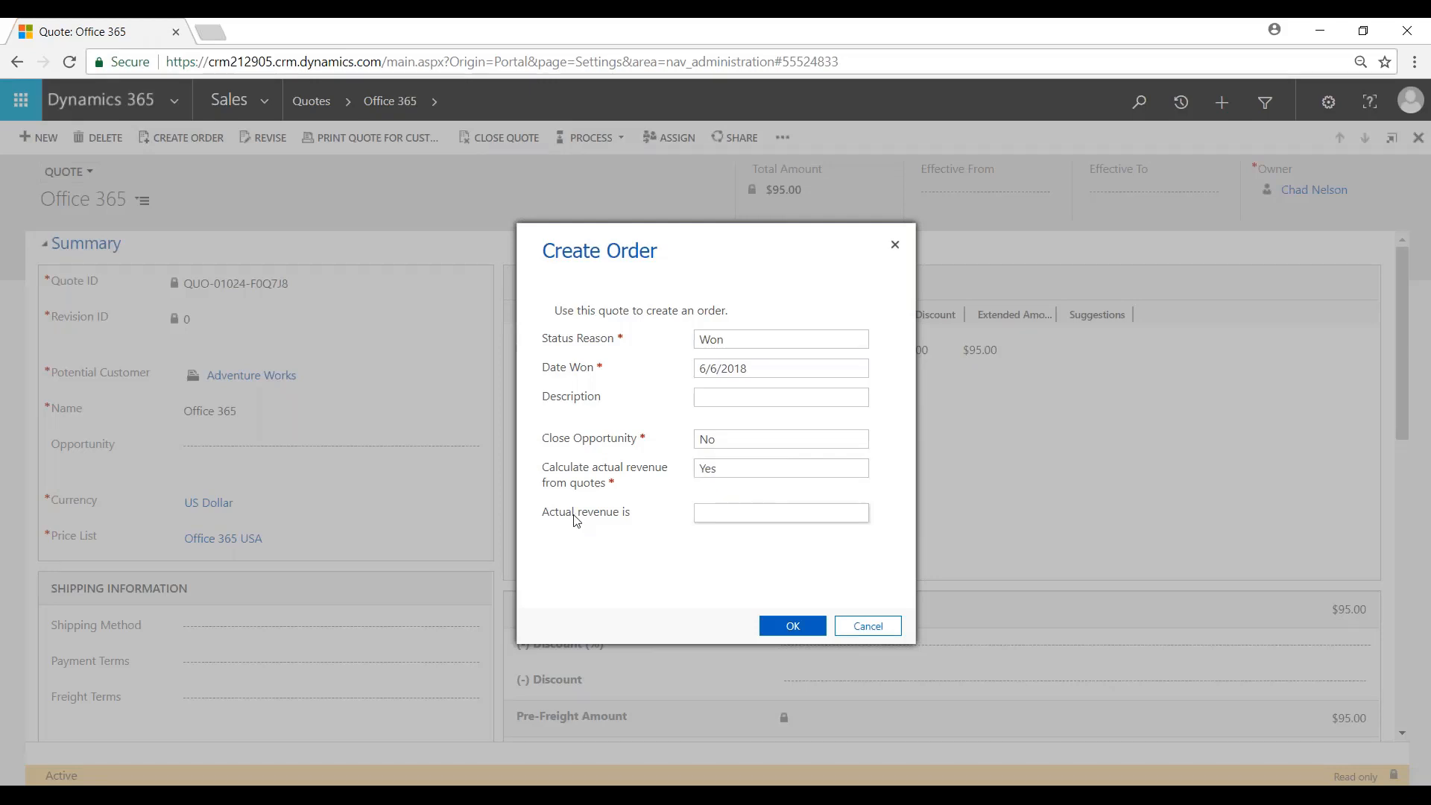
{"action": "left_click", "coordinate": [781, 513]}
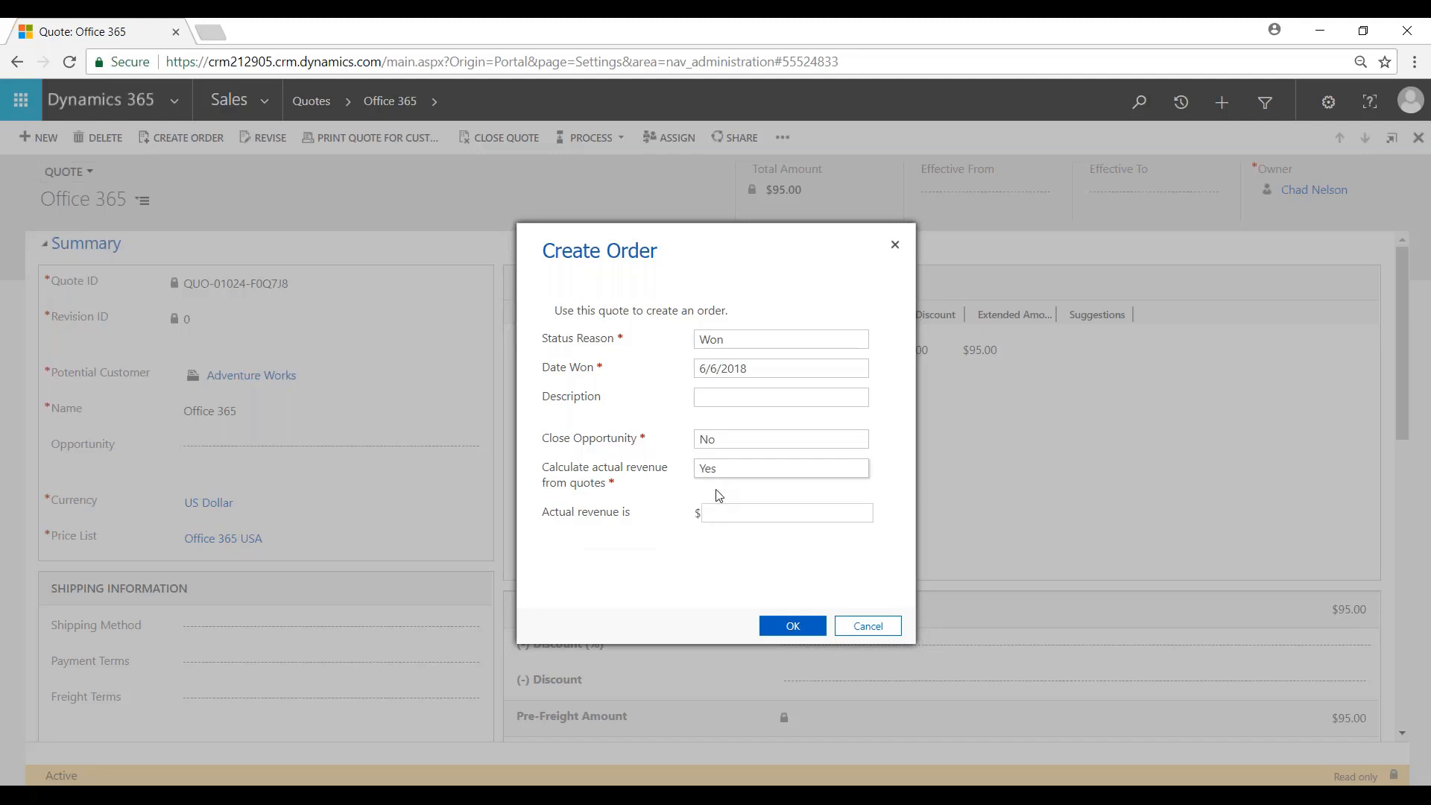
{"action": "left_click", "coordinate": [787, 513]}
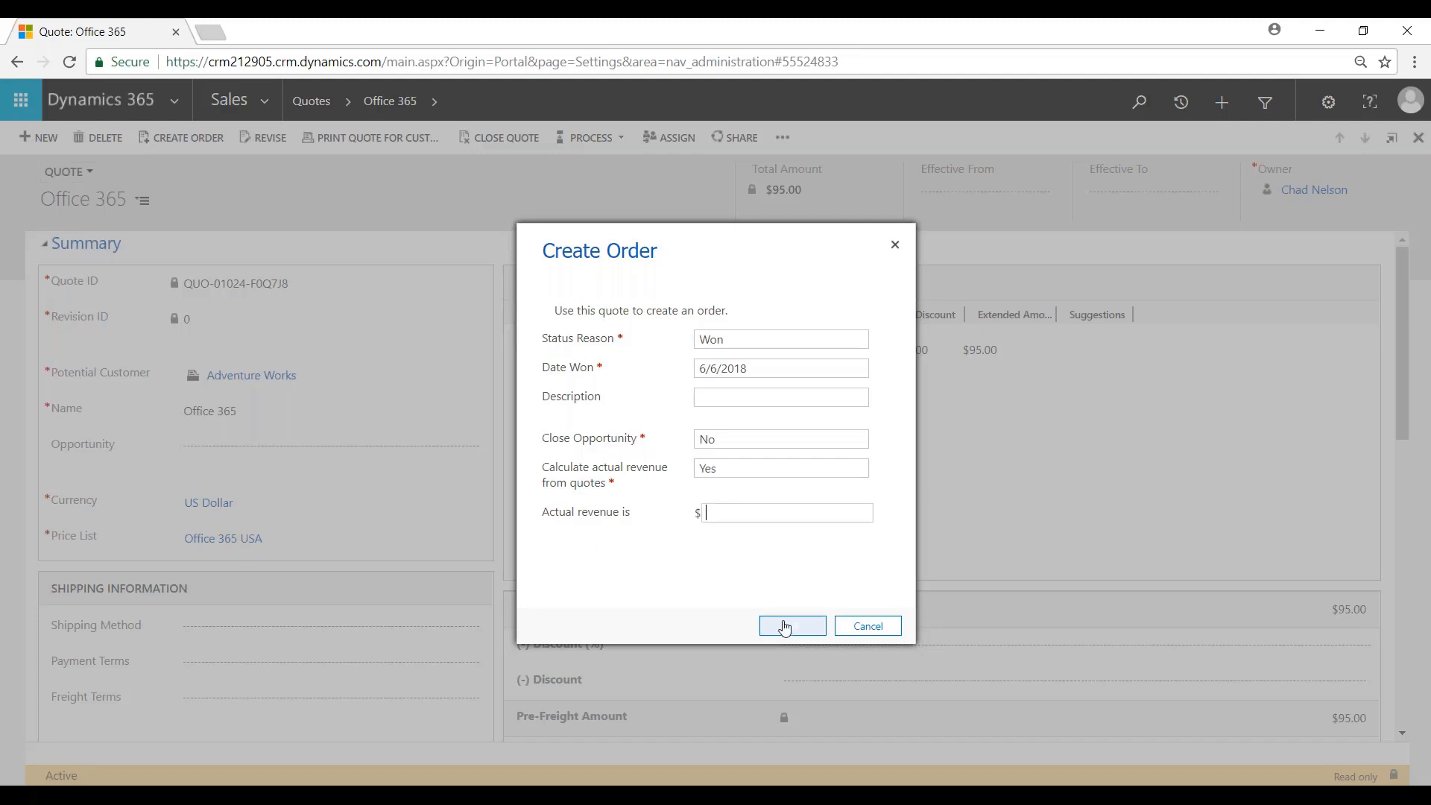
{"action": "left_click", "coordinate": [792, 625]}
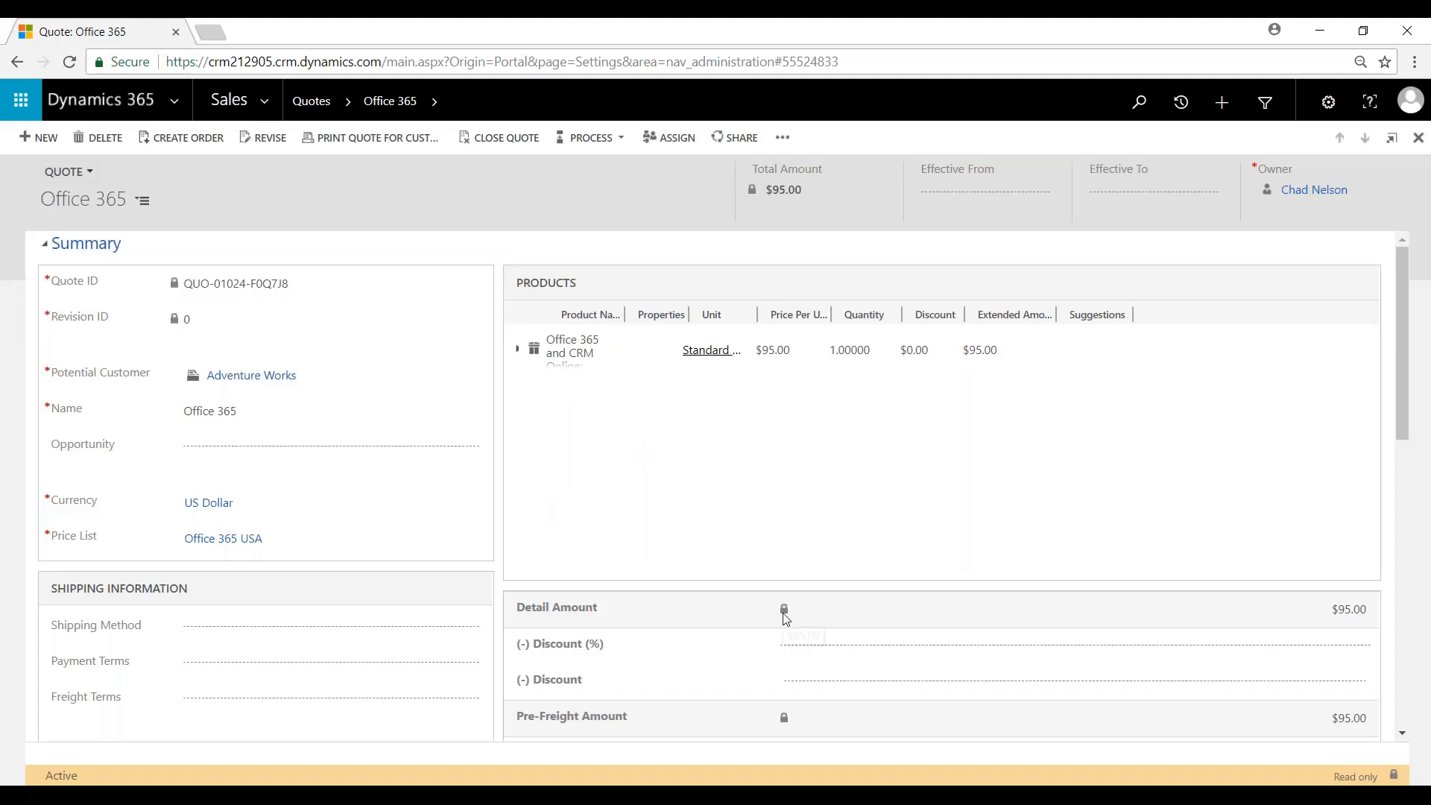
Review the new order ORD-01006 and its $95.00 product line price.
{"action": "left_click", "coordinate": [188, 137]}
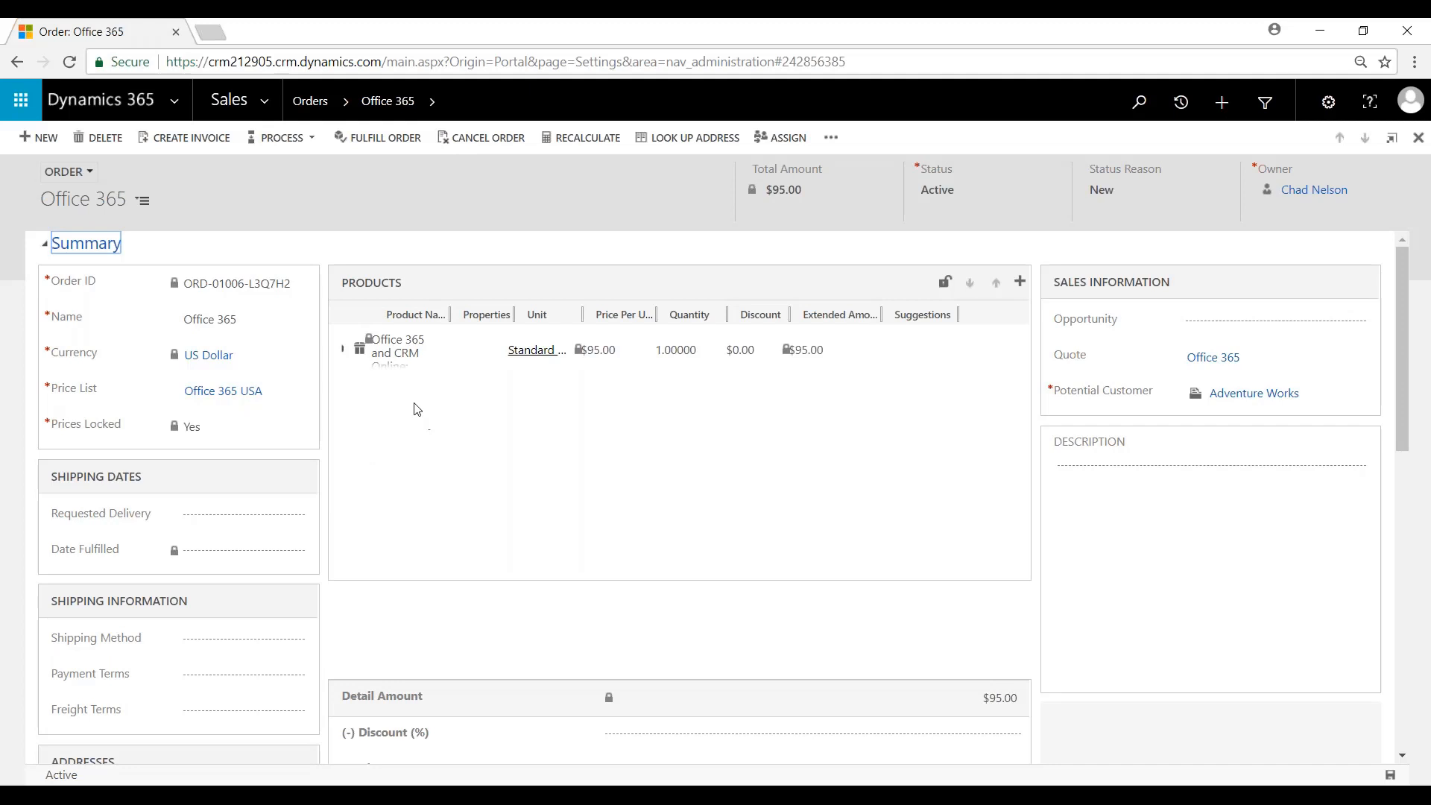
{"action": "left_click", "coordinate": [609, 349]}
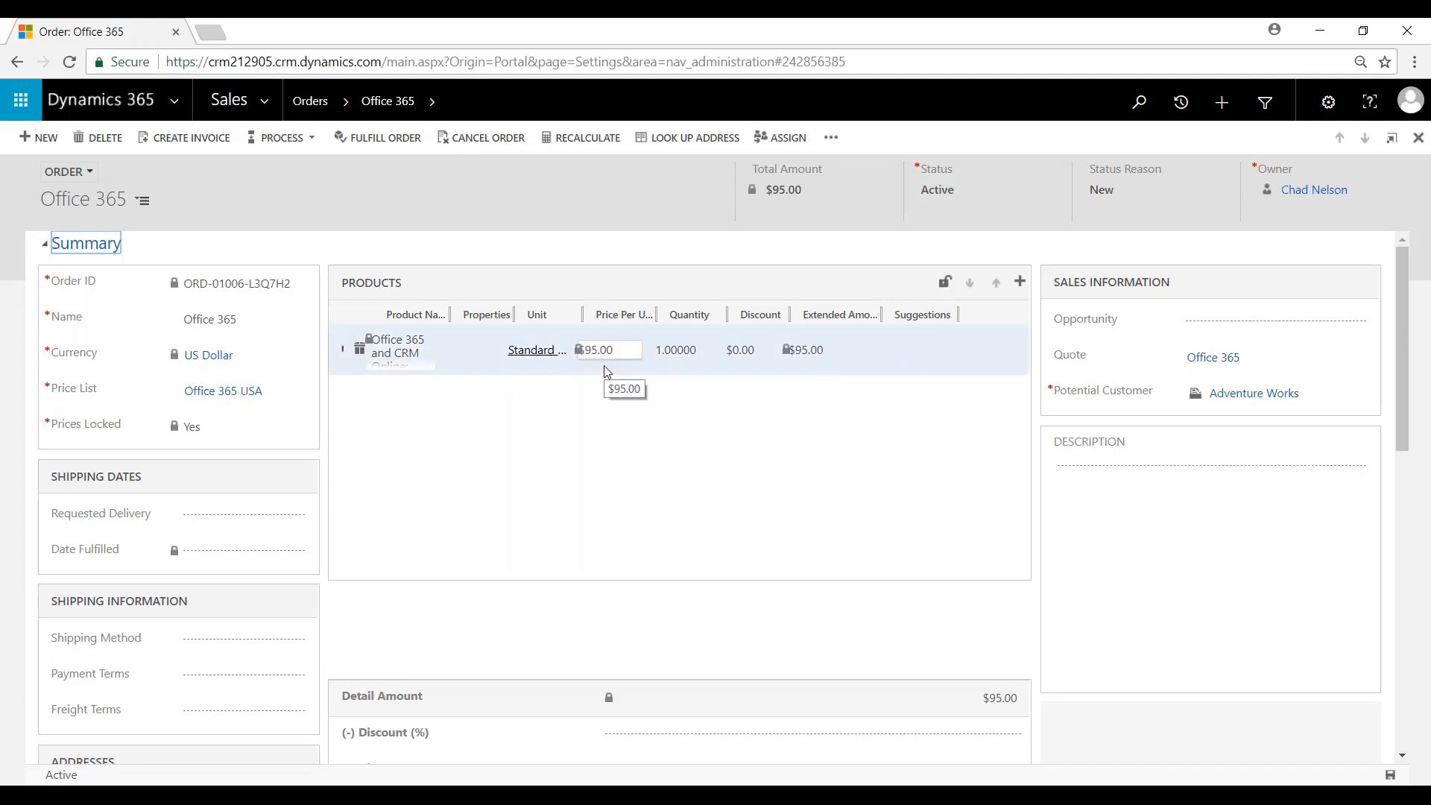
{"action": "mouse_move", "coordinate": [644, 369]}
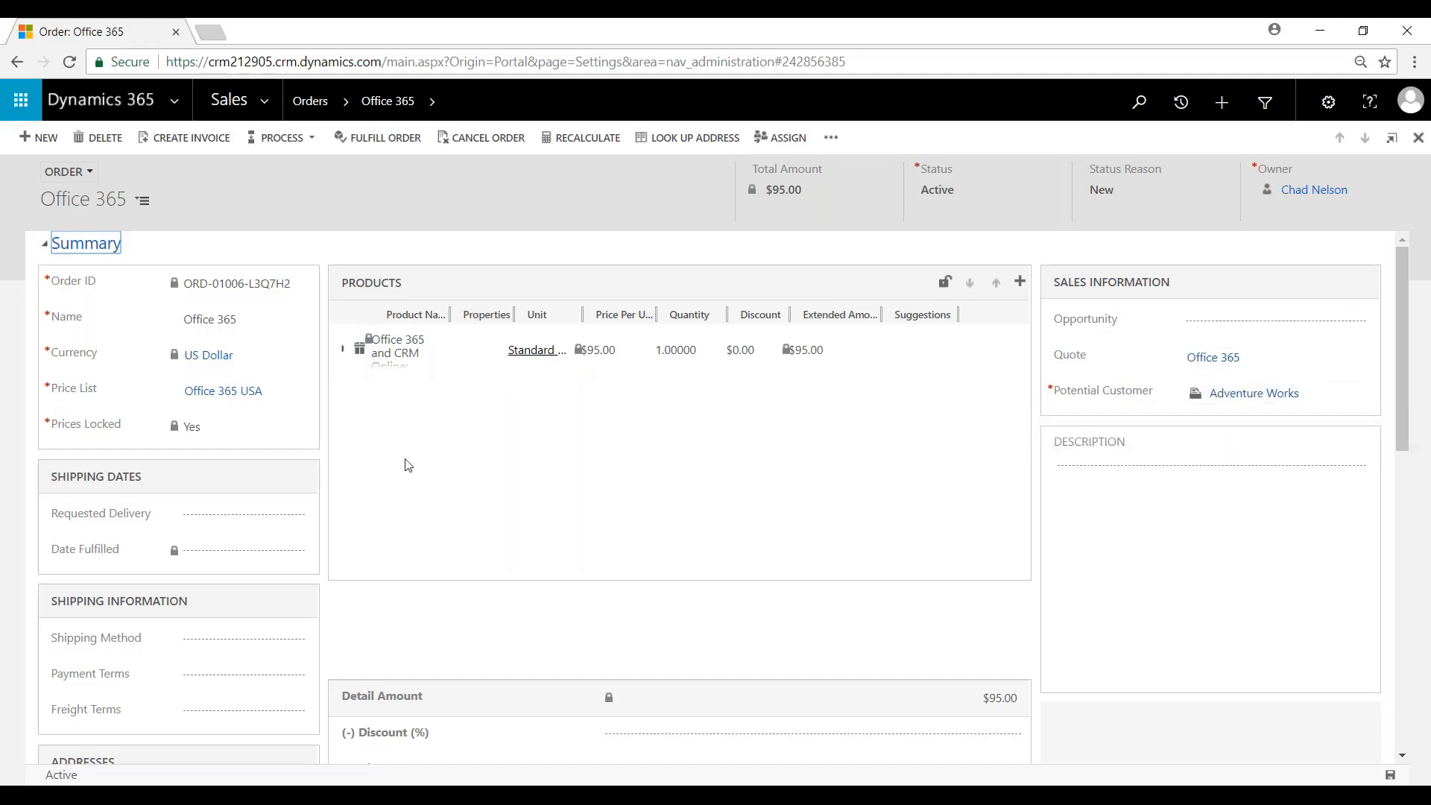
{"action": "mouse_move", "coordinate": [385, 149]}
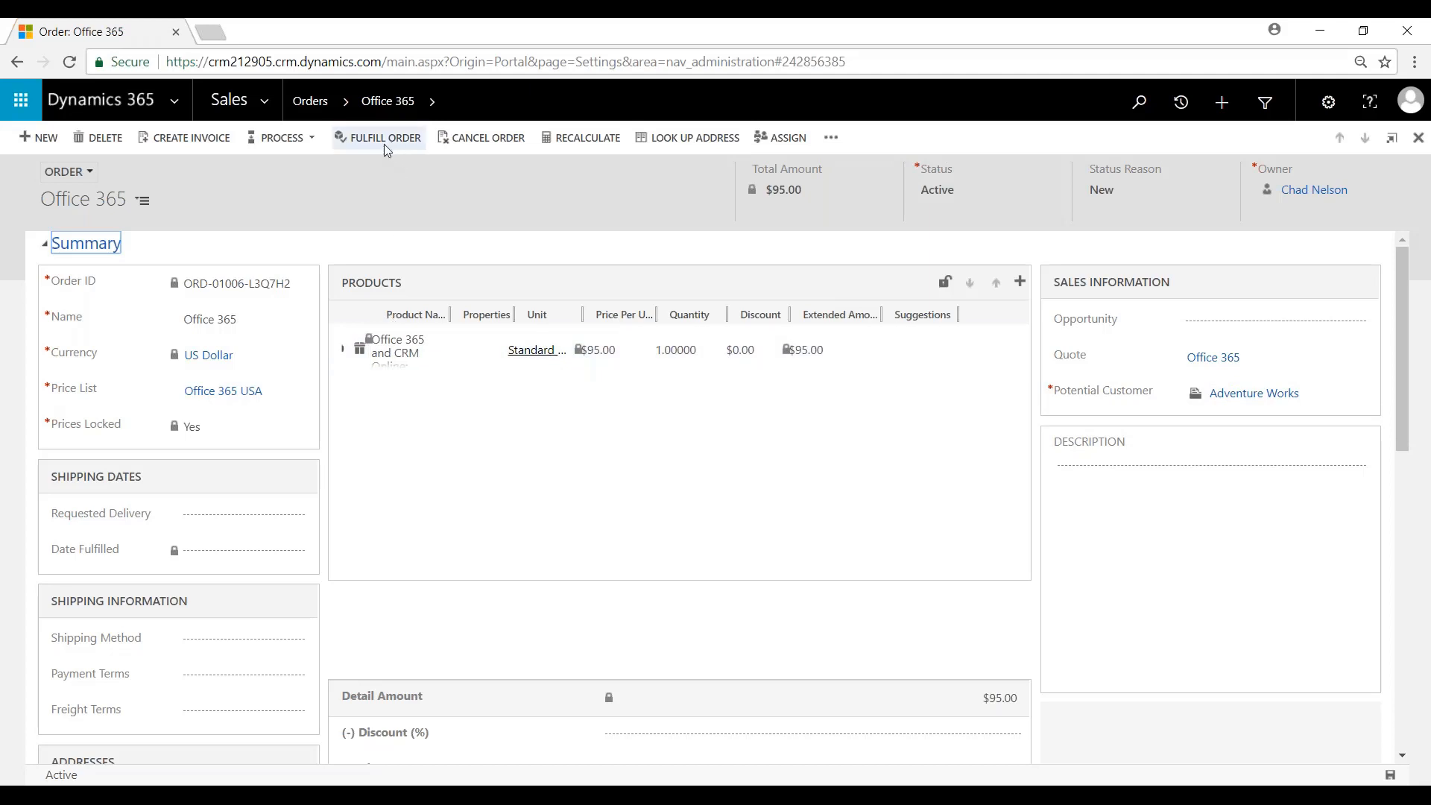
Fulfill the order with status reason Complete and fulfilment date 6/6/2018.
{"action": "left_click", "coordinate": [385, 137]}
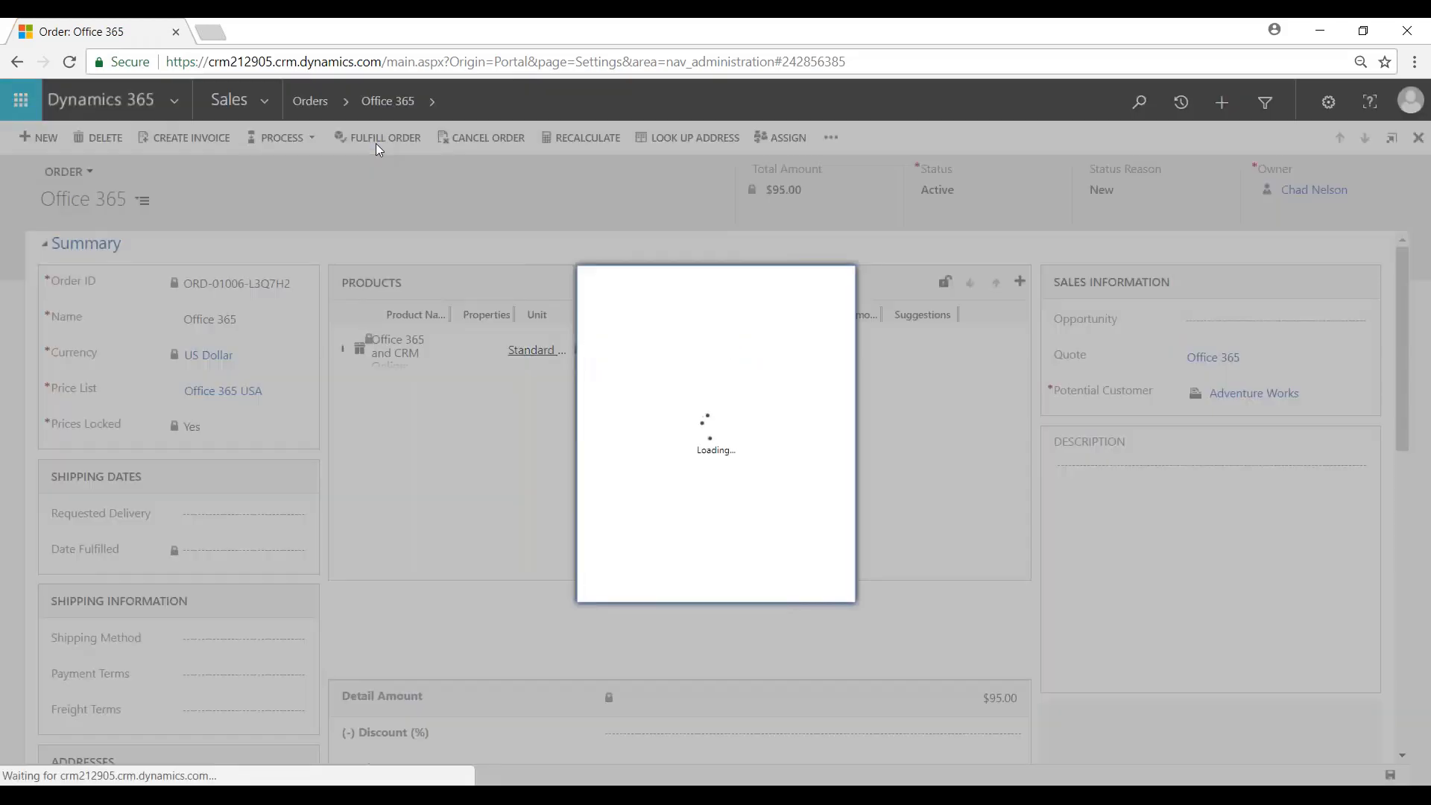
{"action": "left_click", "coordinate": [383, 137]}
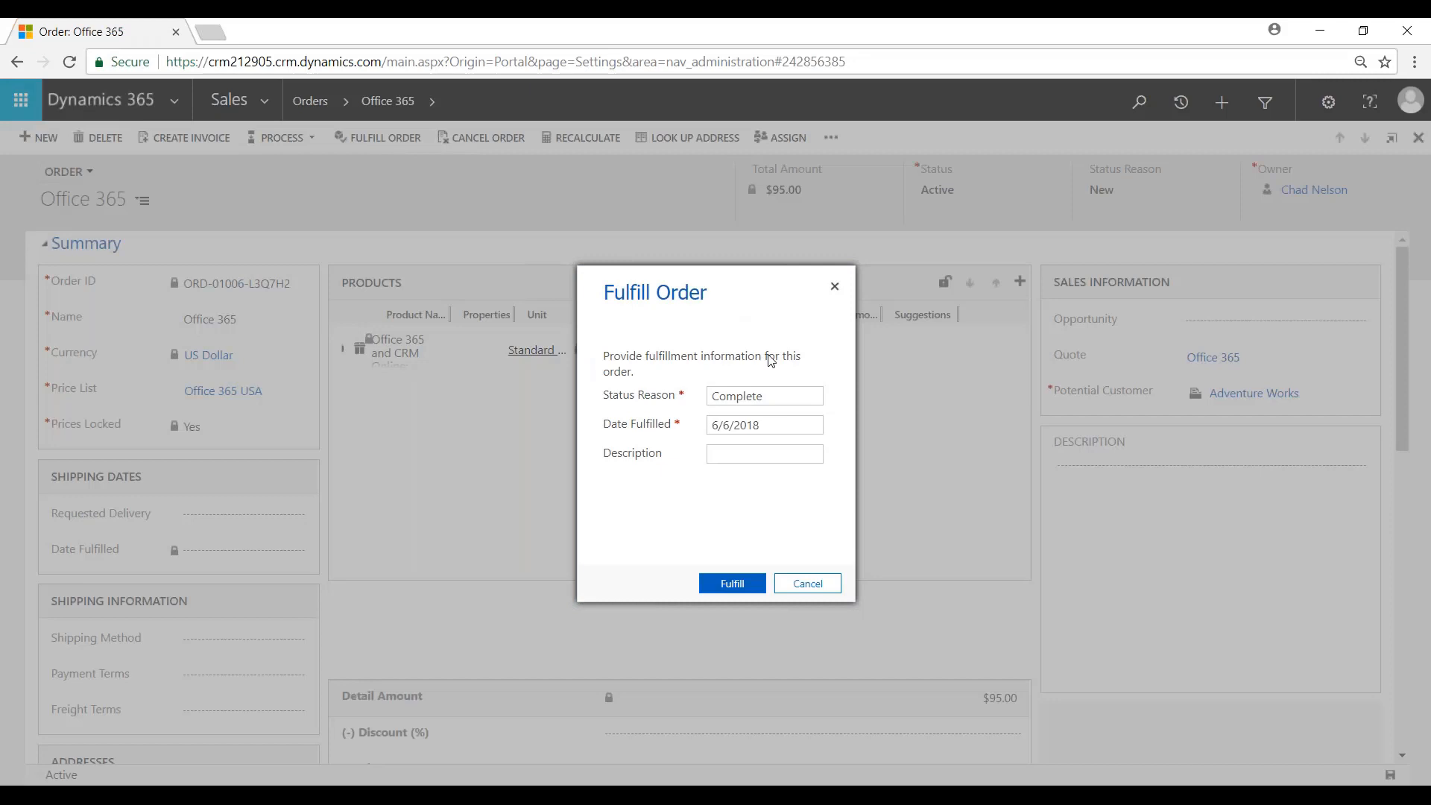
{"action": "left_click", "coordinate": [764, 396]}
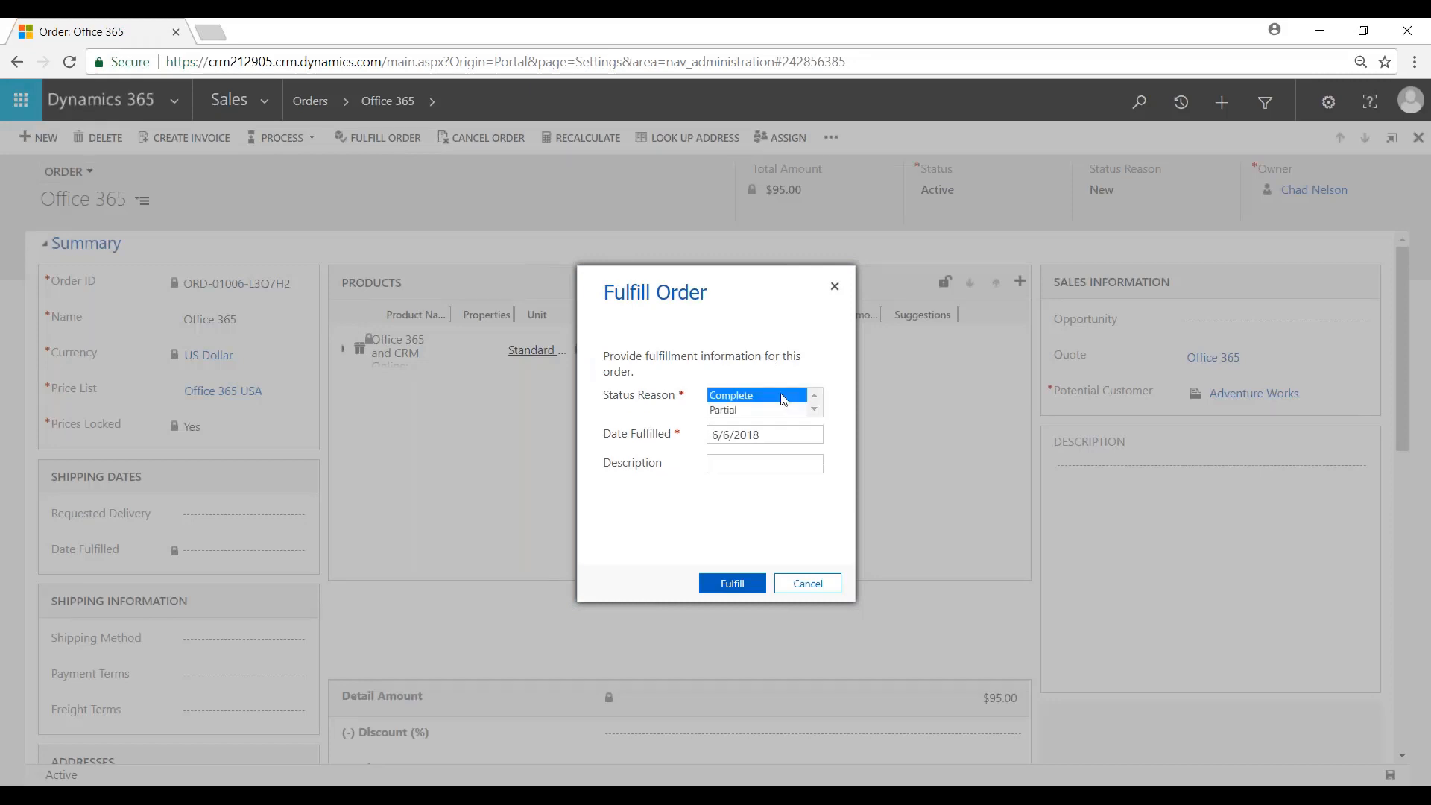
{"action": "left_click", "coordinate": [754, 395]}
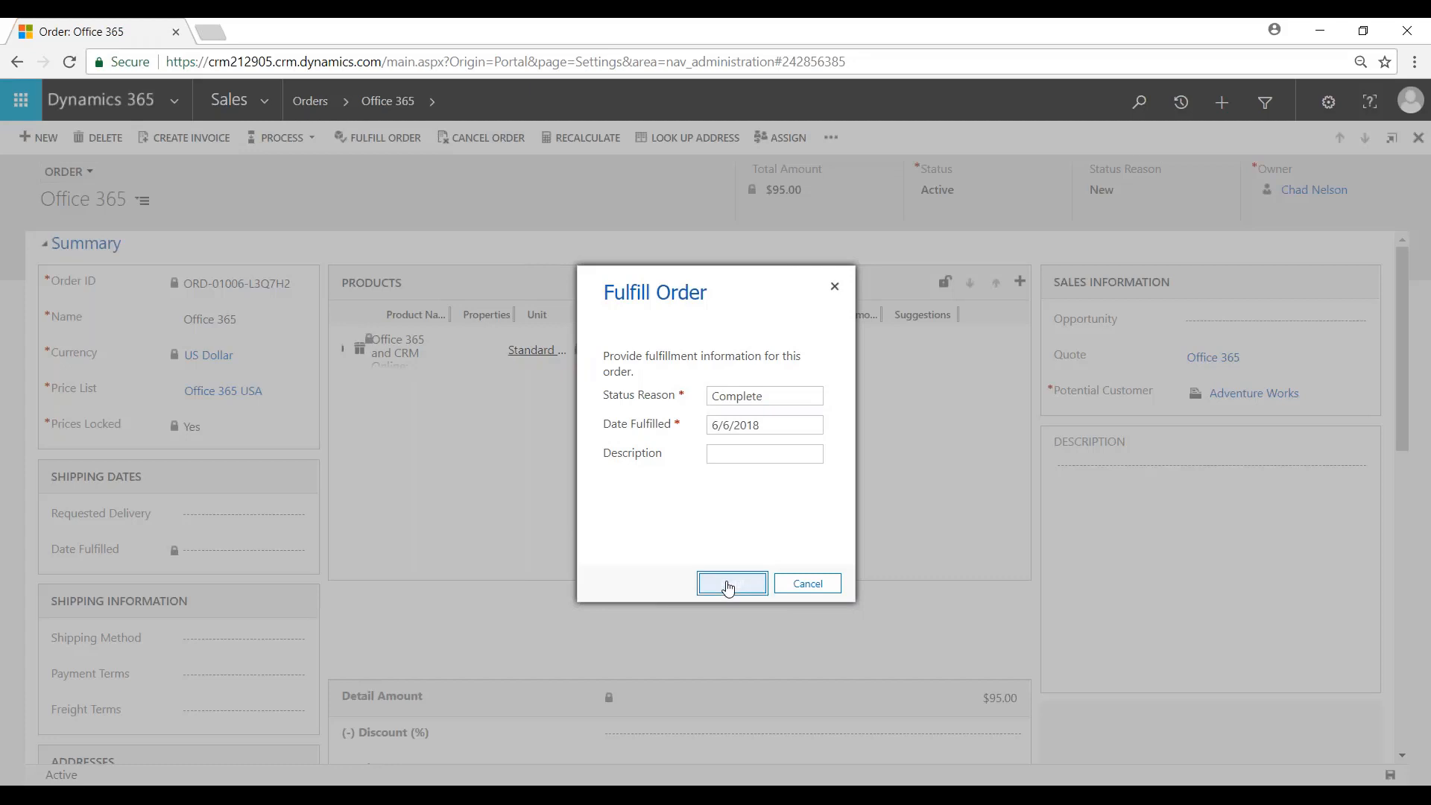
{"action": "left_click", "coordinate": [732, 582]}
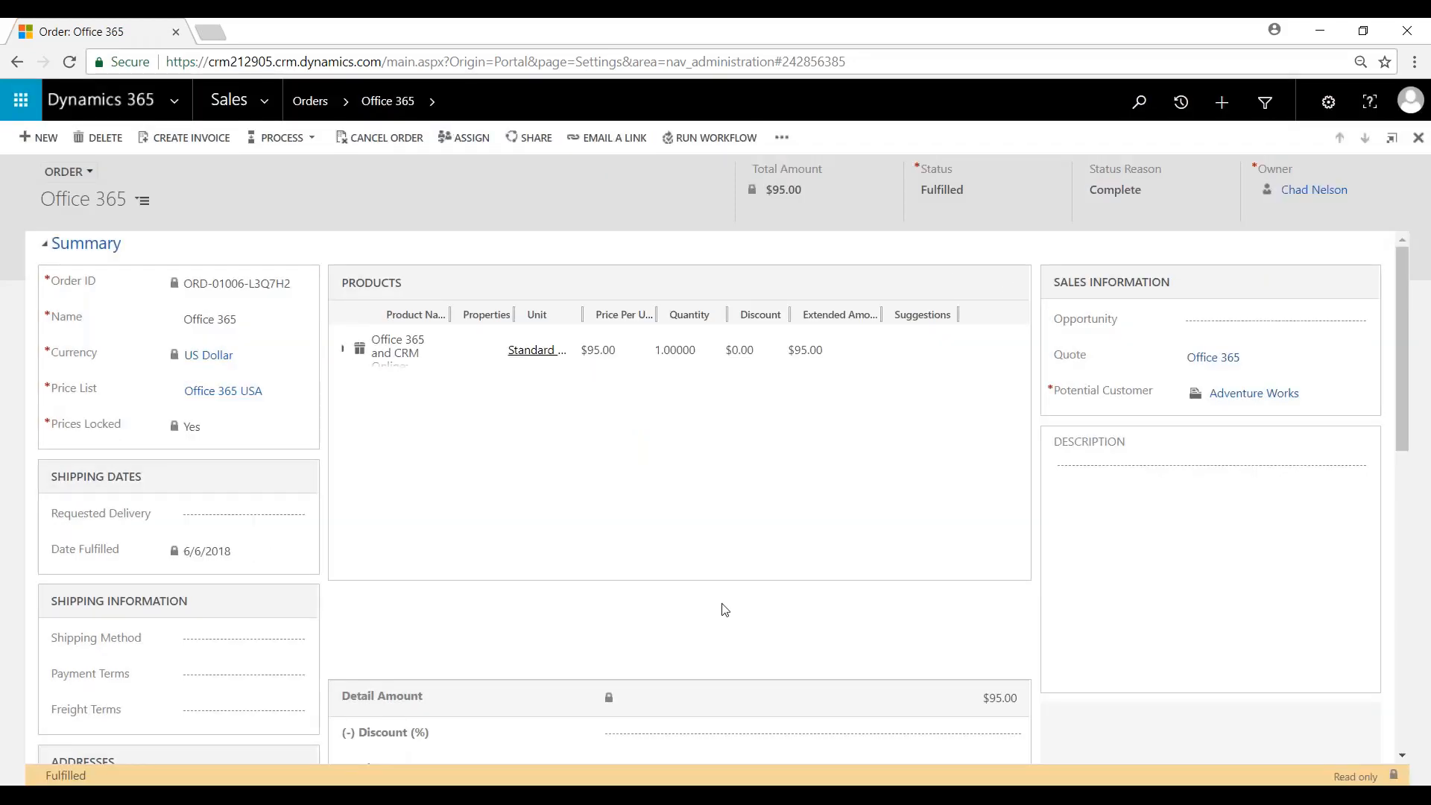
{"action": "mouse_move", "coordinate": [413, 761]}
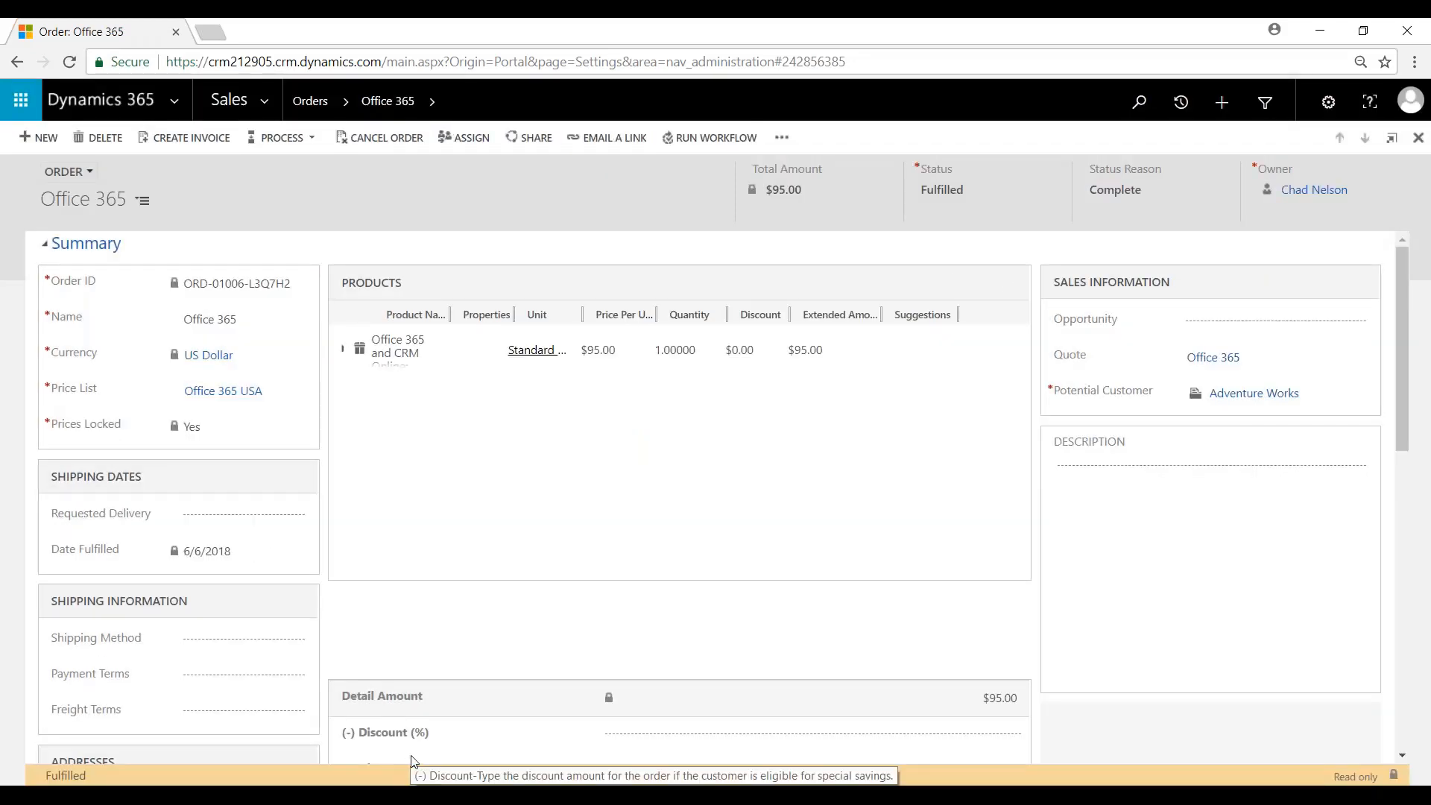
{"action": "mouse_move", "coordinate": [435, 741]}
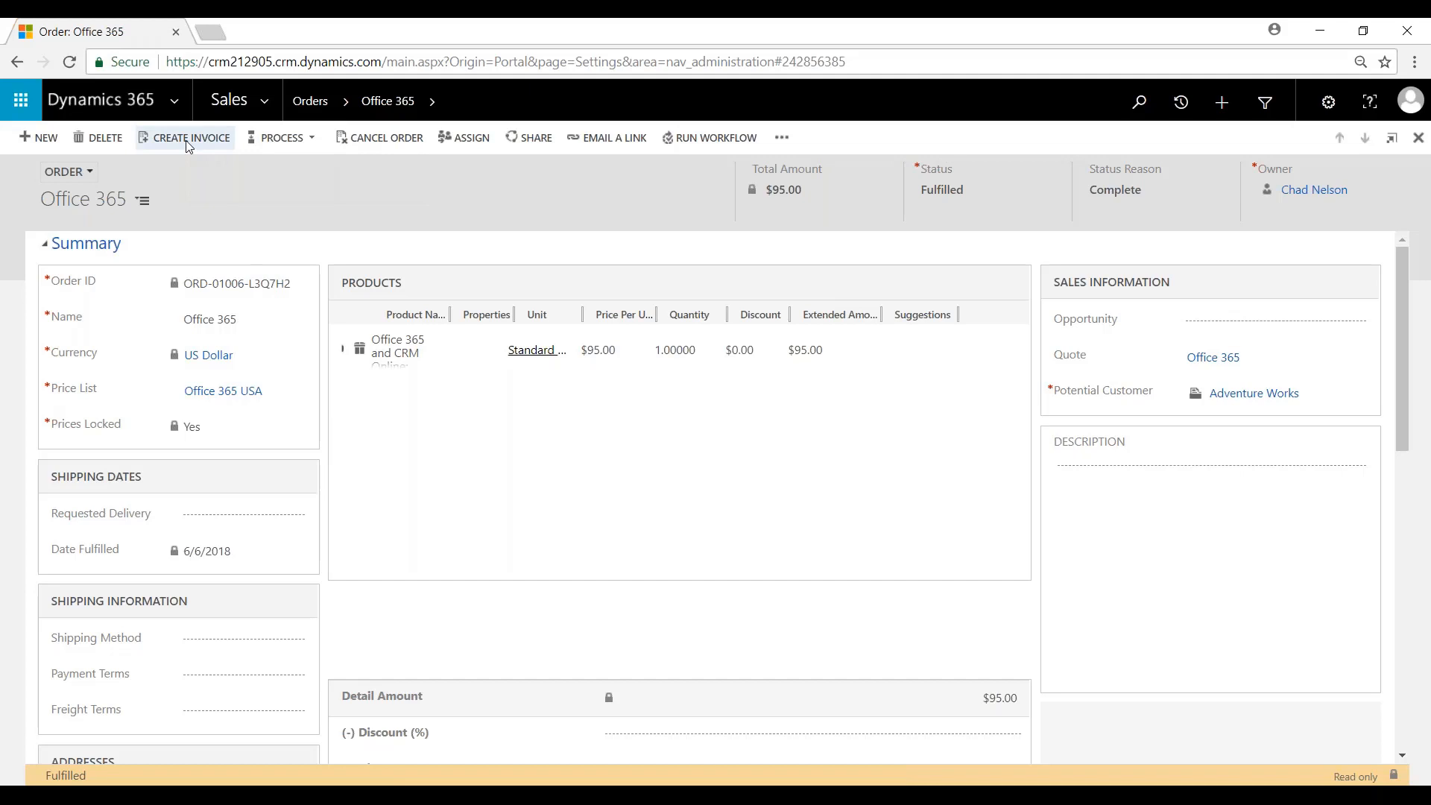
Create the Office 365 invoice from the order and confirm it as Billed.
{"action": "left_click", "coordinate": [191, 137]}
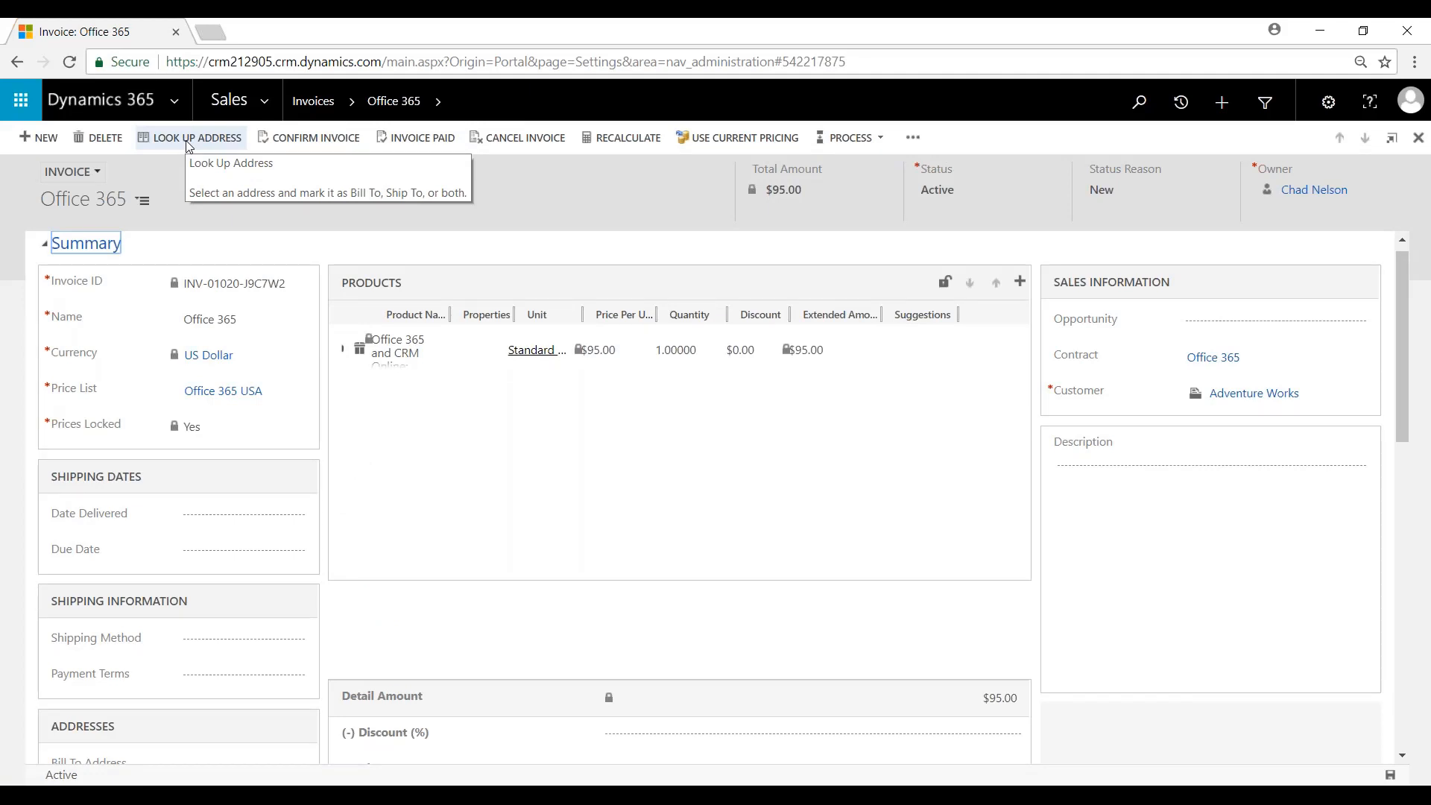
{"action": "mouse_move", "coordinate": [301, 146]}
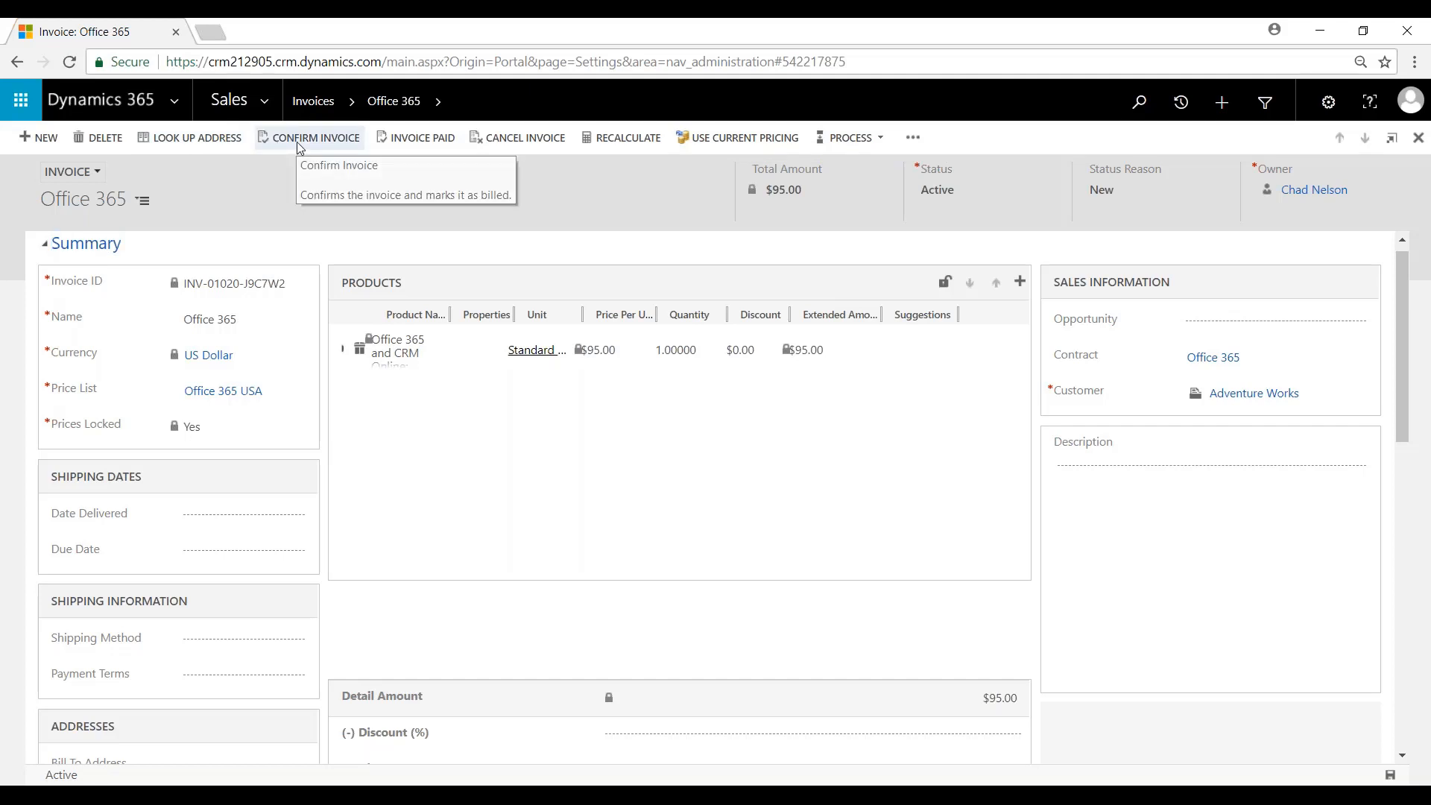
{"action": "left_click", "coordinate": [316, 138]}
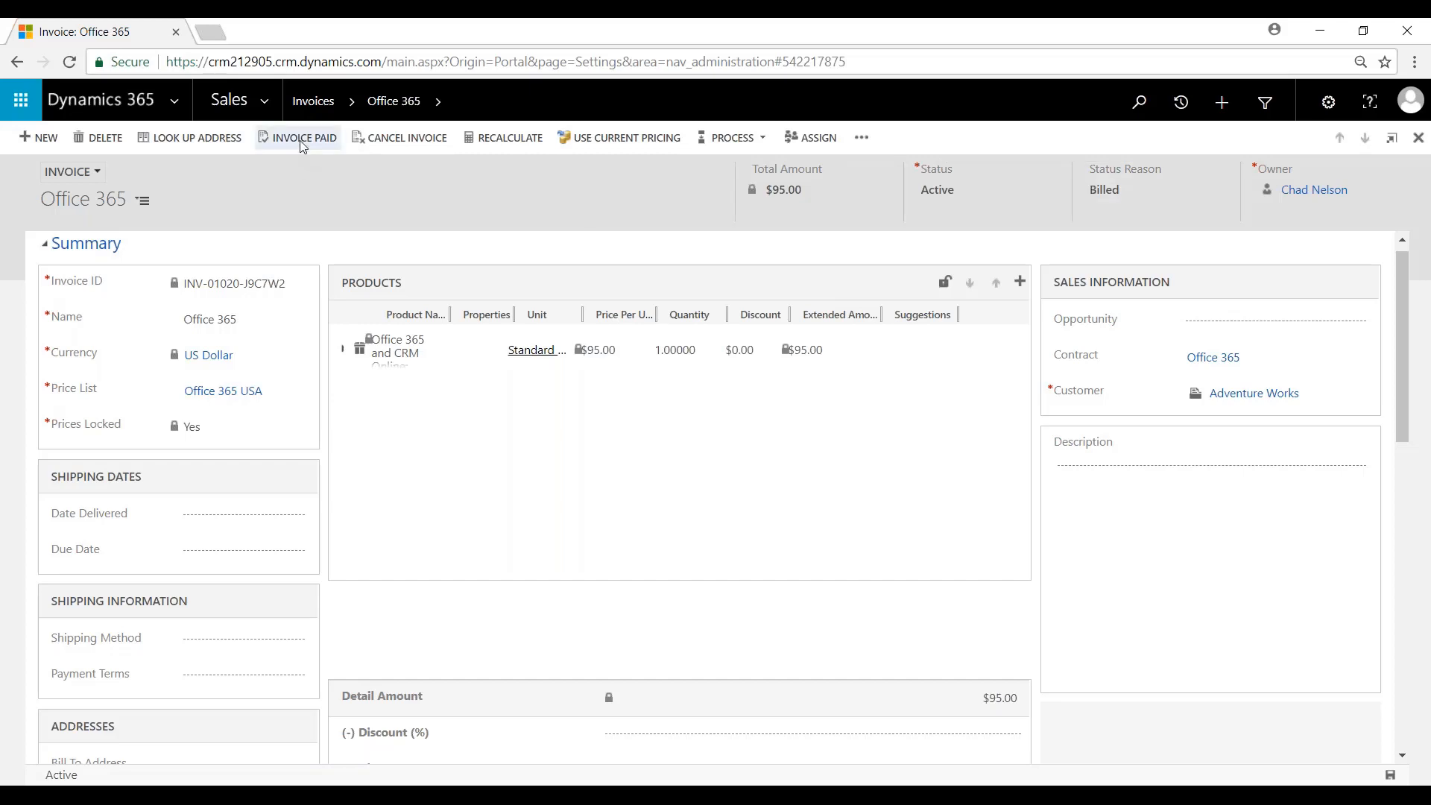
Mark the Office 365 invoice as Paid with status reason Complete.
{"action": "left_click", "coordinate": [304, 137]}
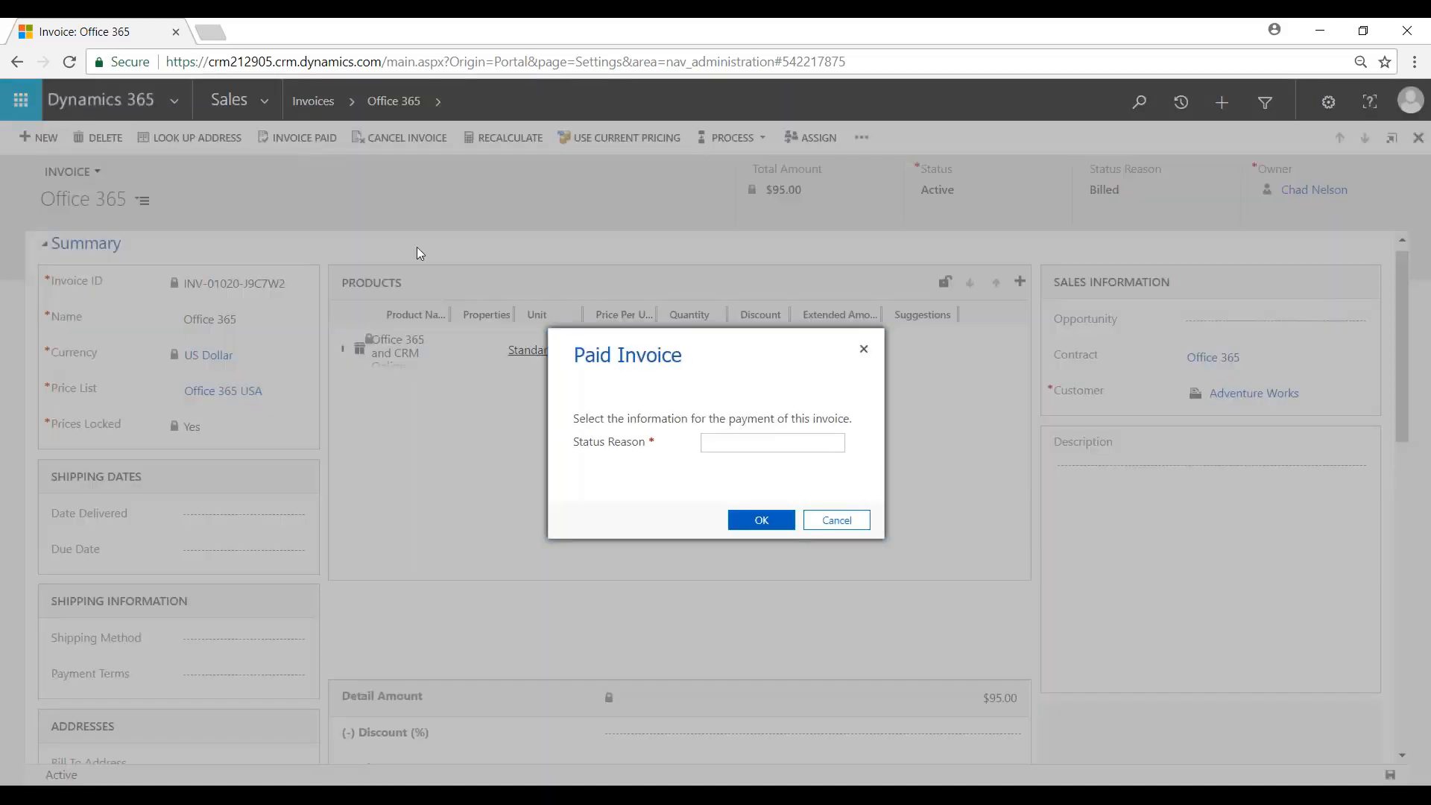
{"action": "left_click", "coordinate": [760, 519]}
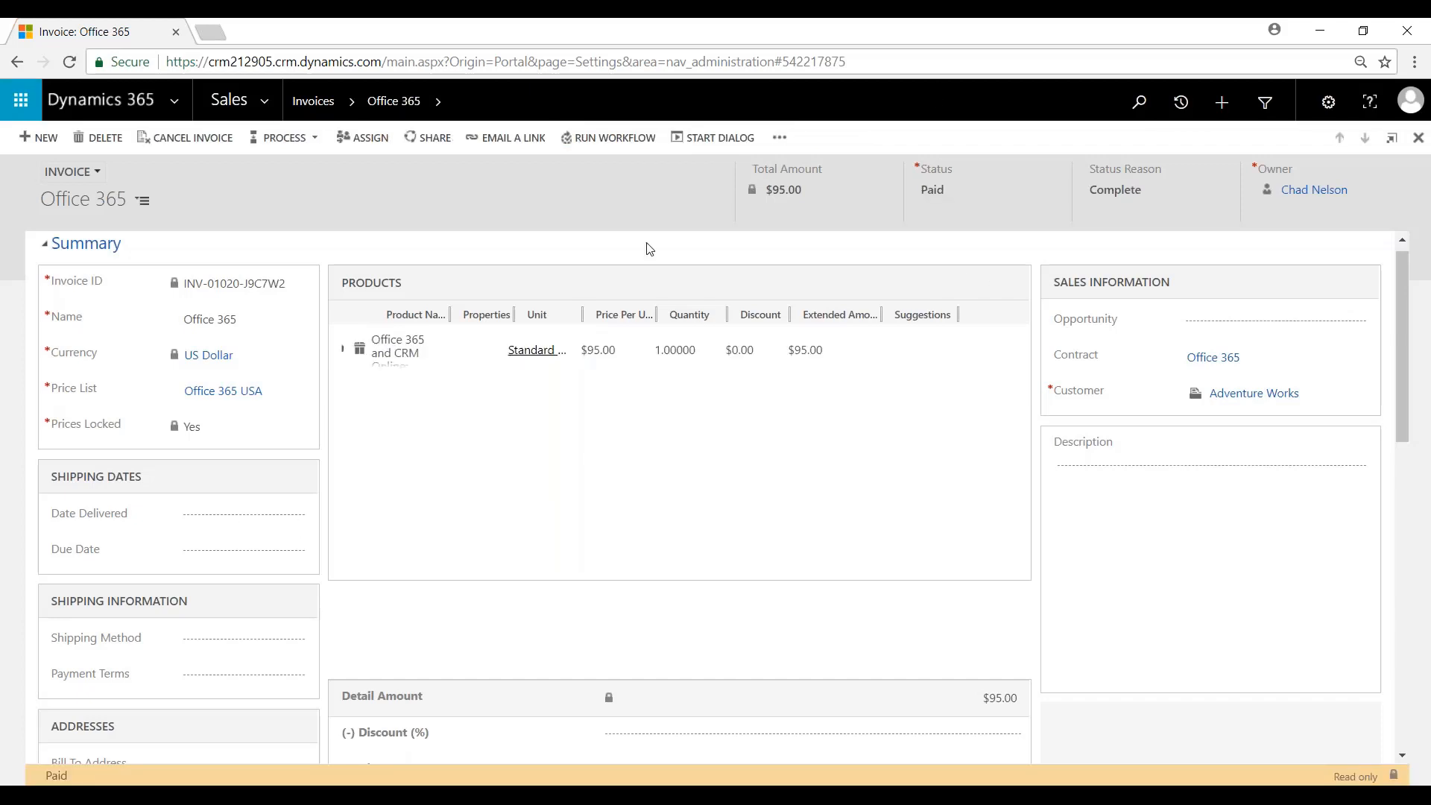
{"action": "mouse_move", "coordinate": [1076, 27]}
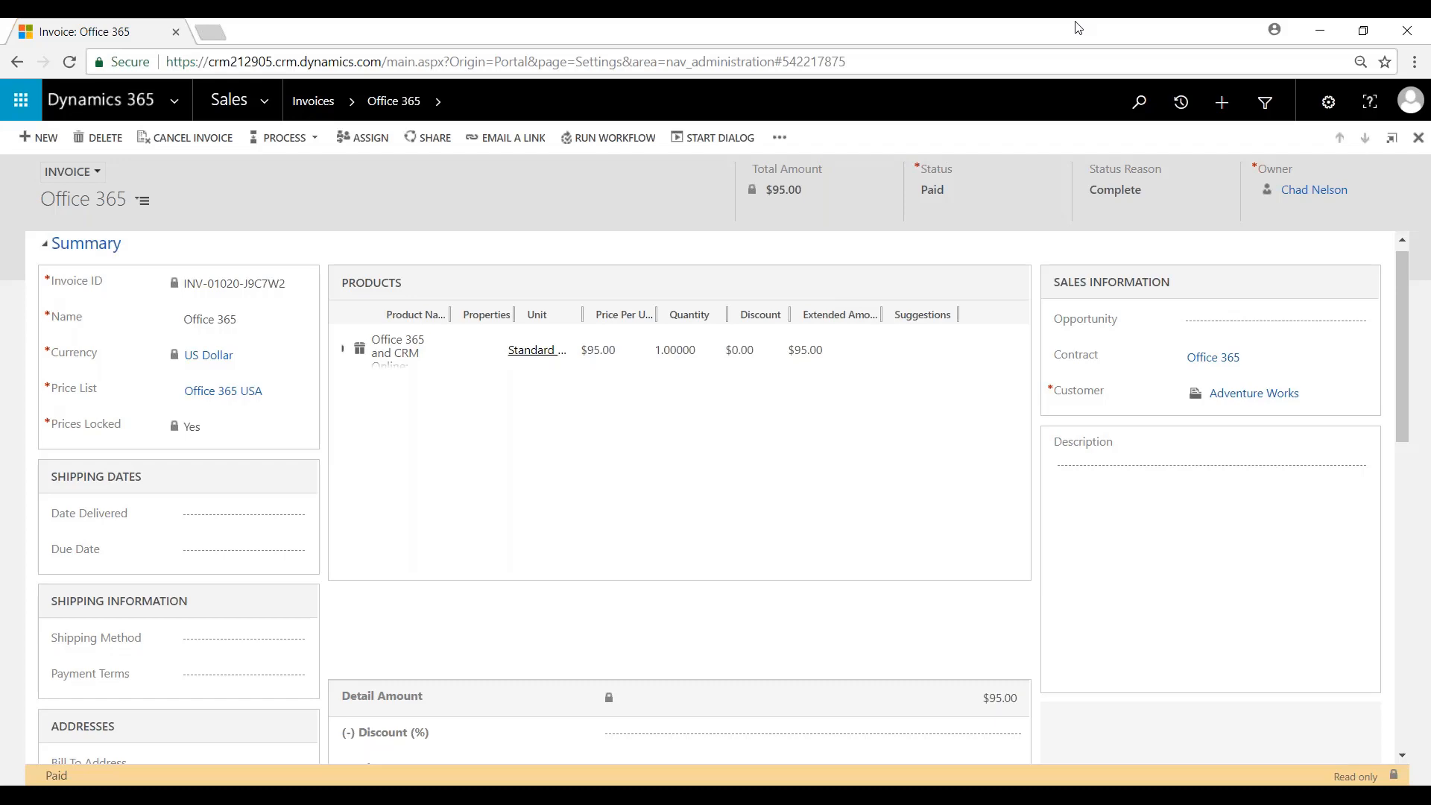
{"action": "mouse_move", "coordinate": [1276, 41]}
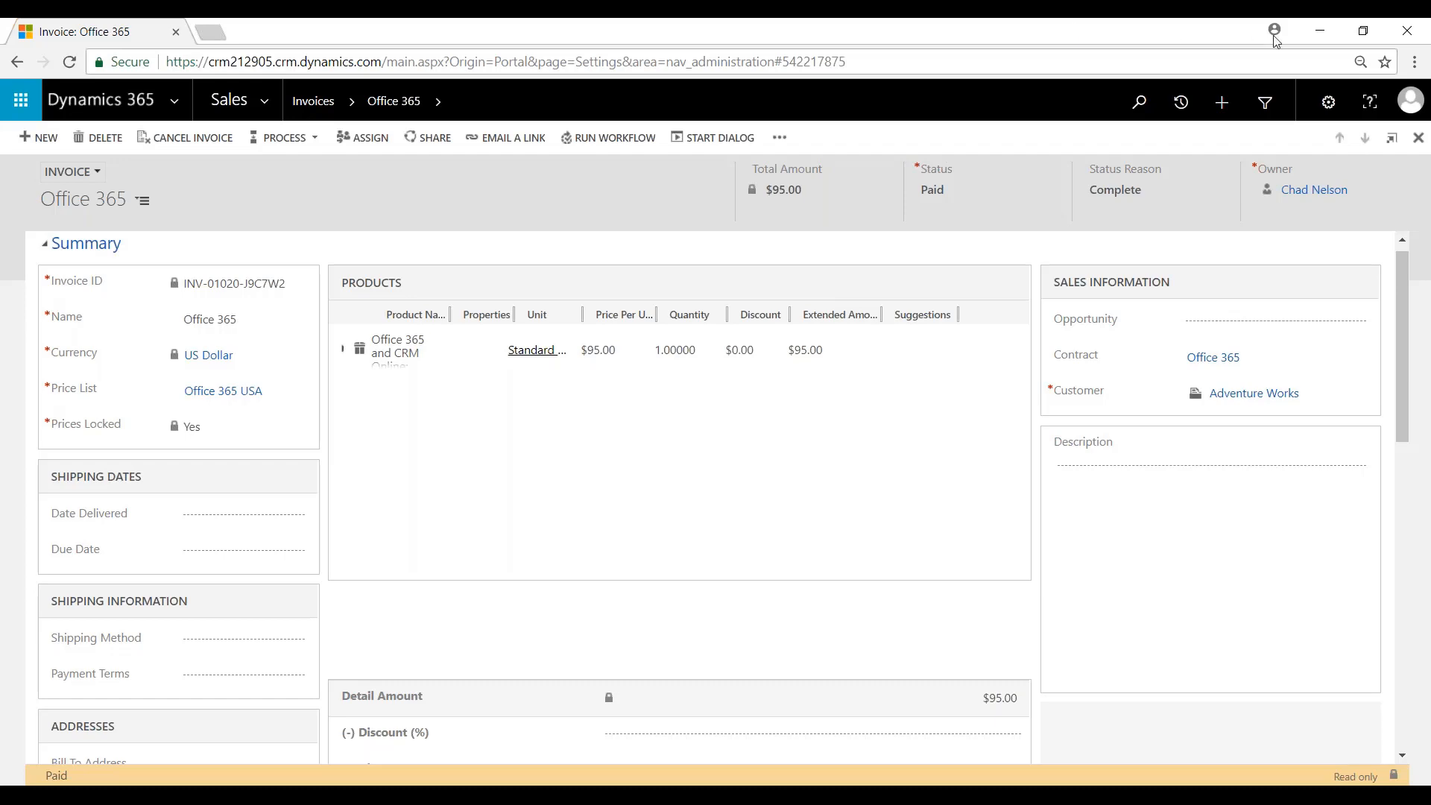